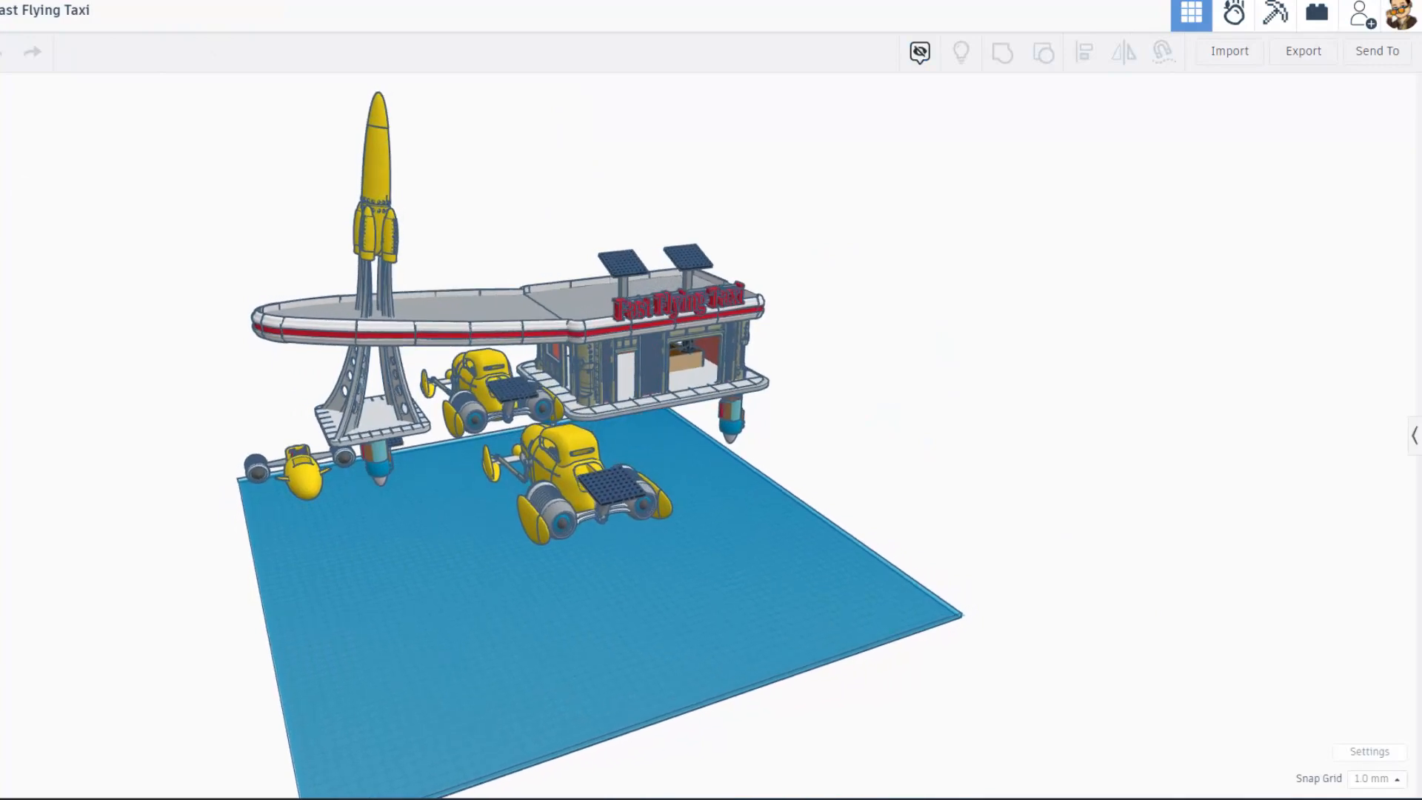
# Step: Hide the workspace grid in the taxi scene's settings and apply the change
pyautogui.click(1367, 751)
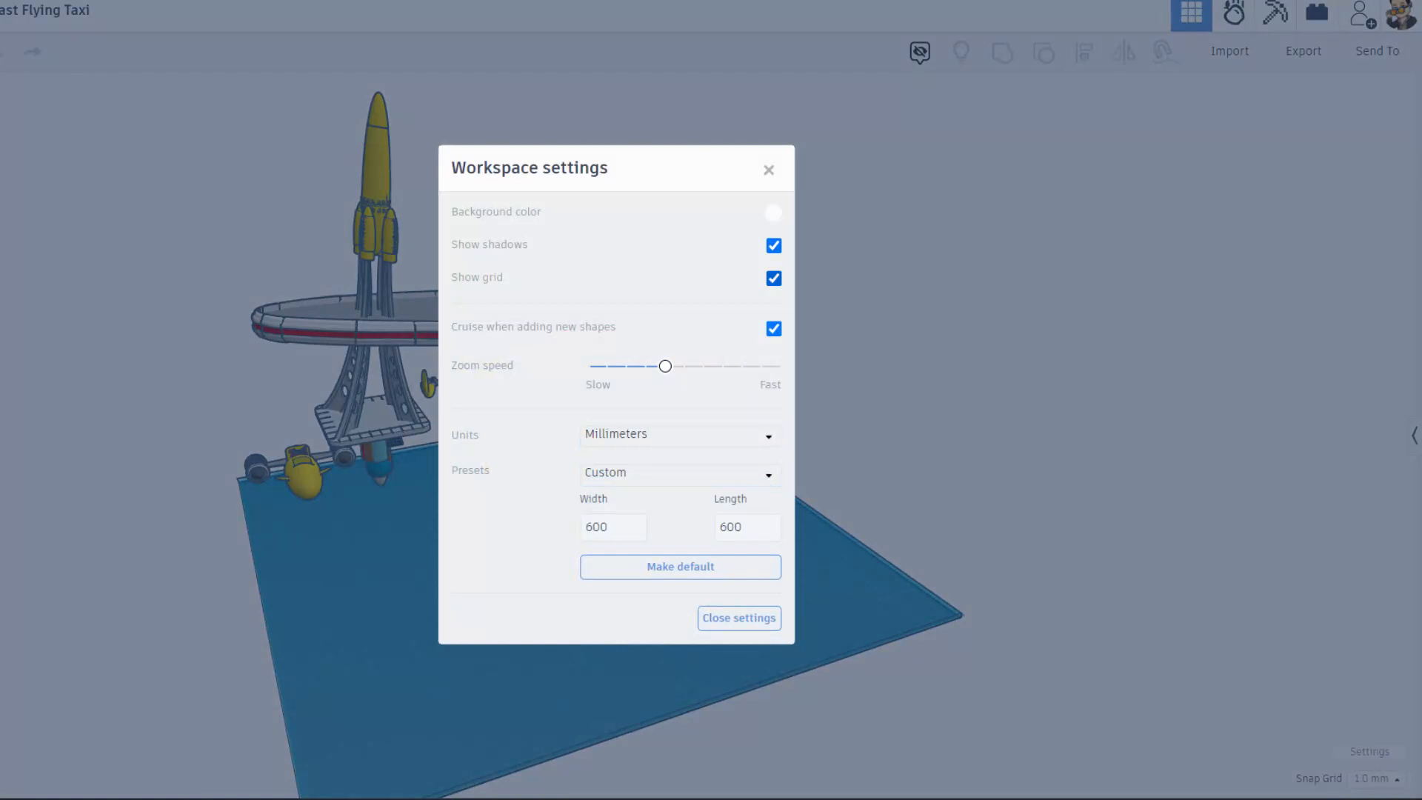
pyautogui.click(772, 211)
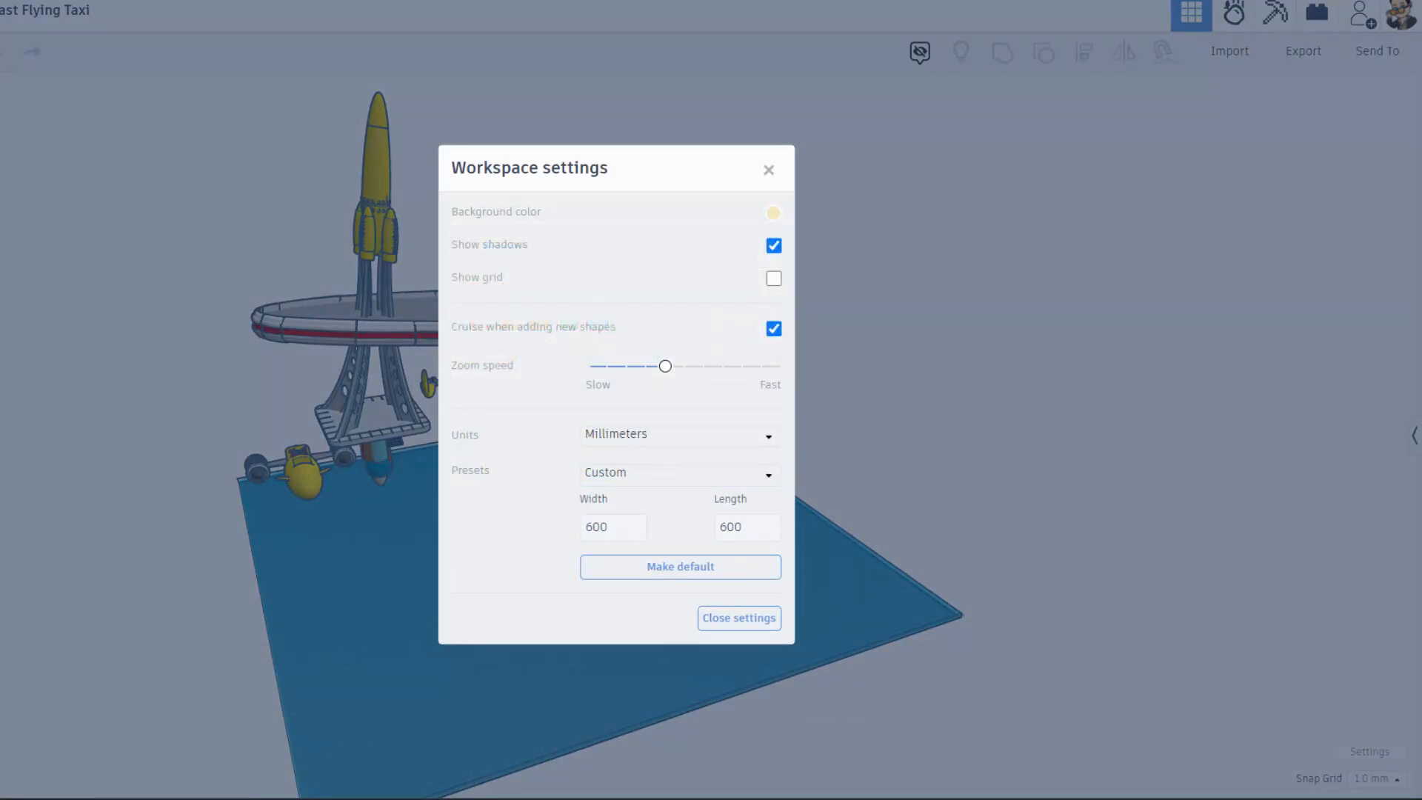
pyautogui.click(738, 618)
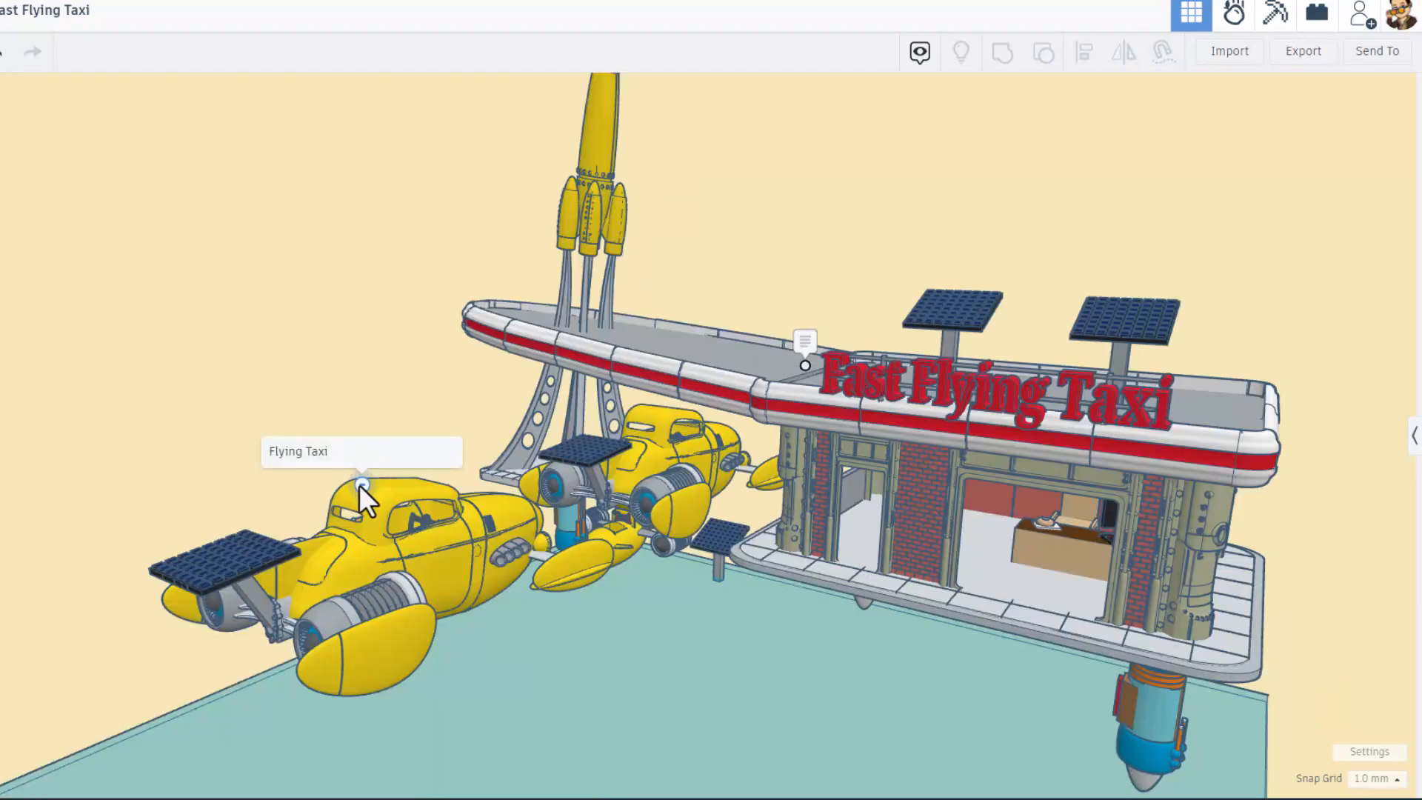
pyautogui.moveTo(505, 683)
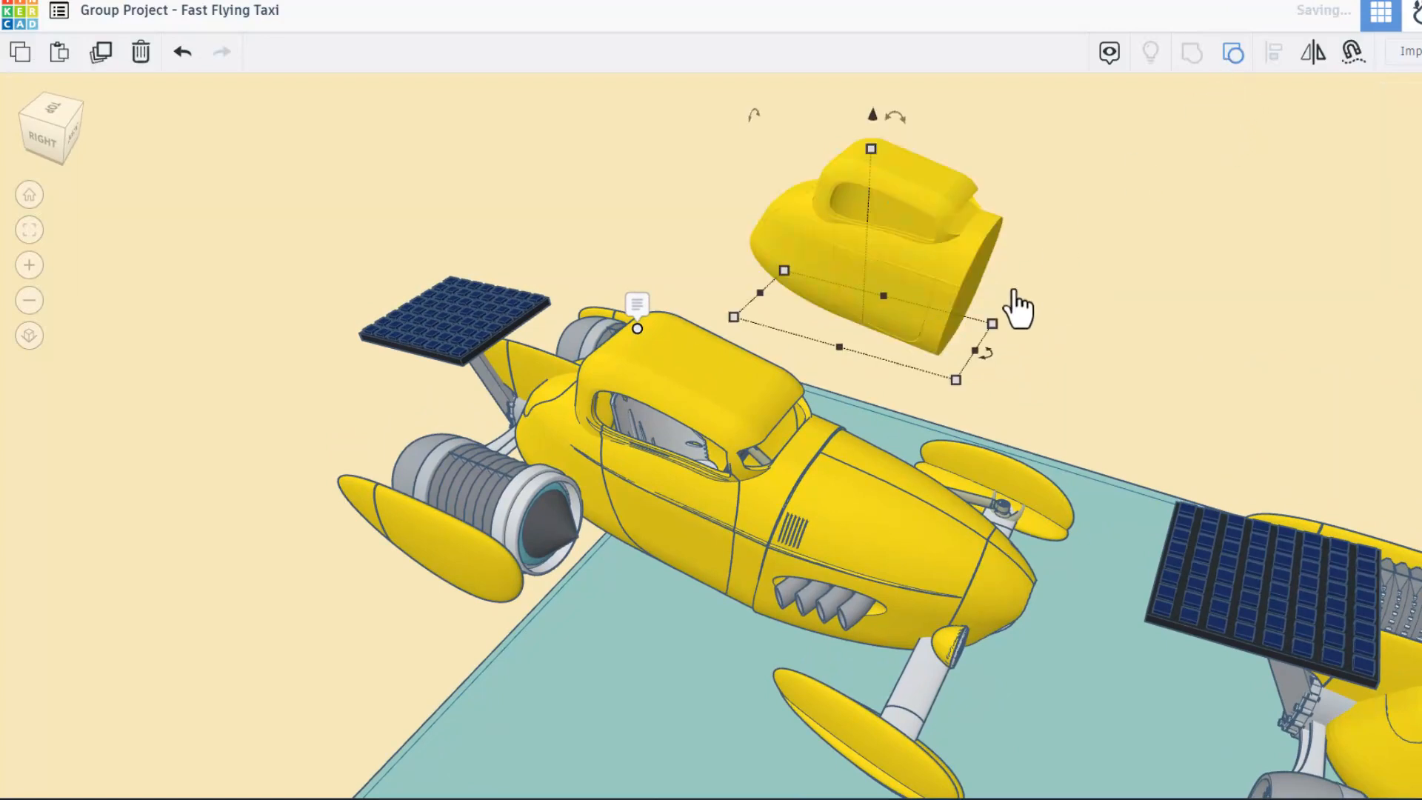
# Step: Turn the selected hole shape inside the taxi cockpit into a solid blue piece
pyautogui.click(1234, 52)
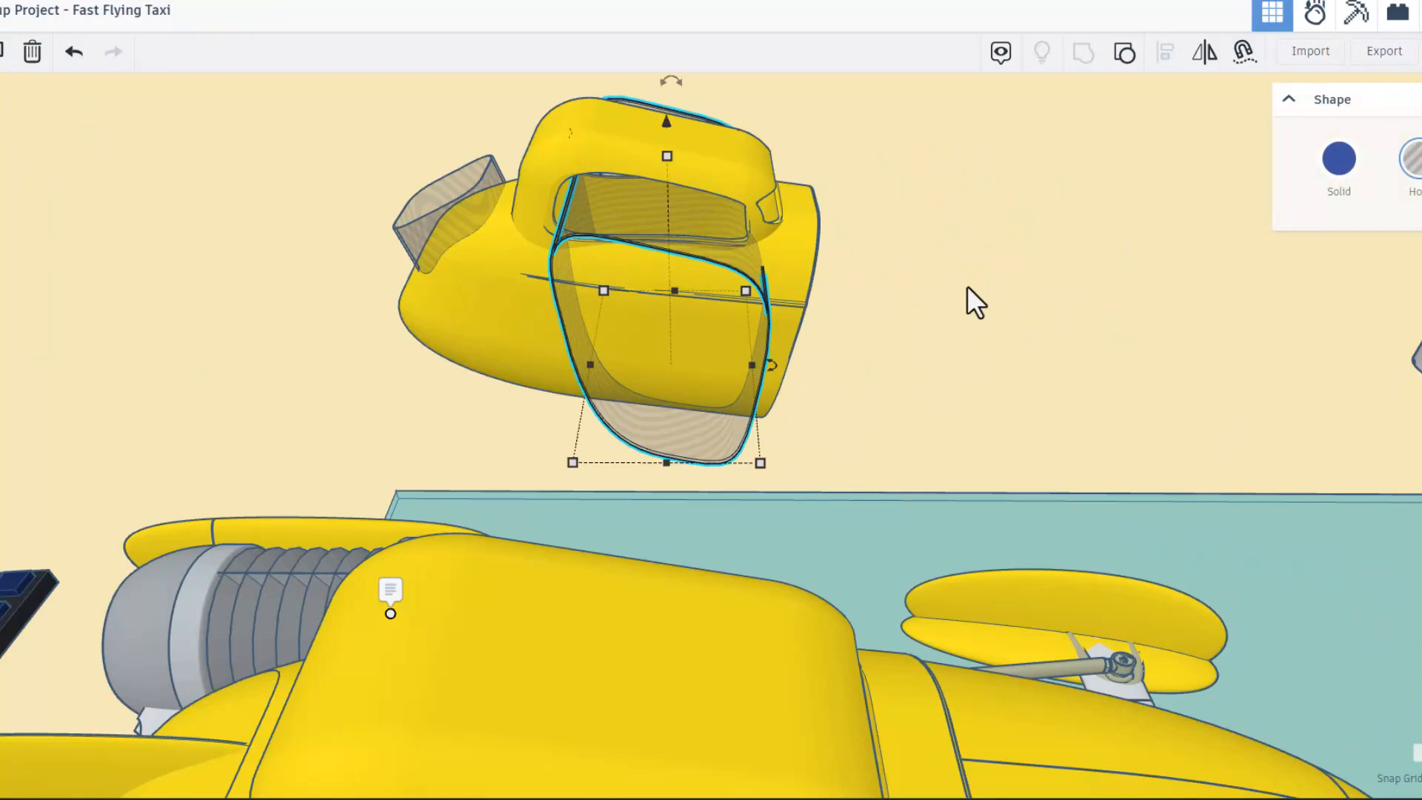
pyautogui.click(1339, 159)
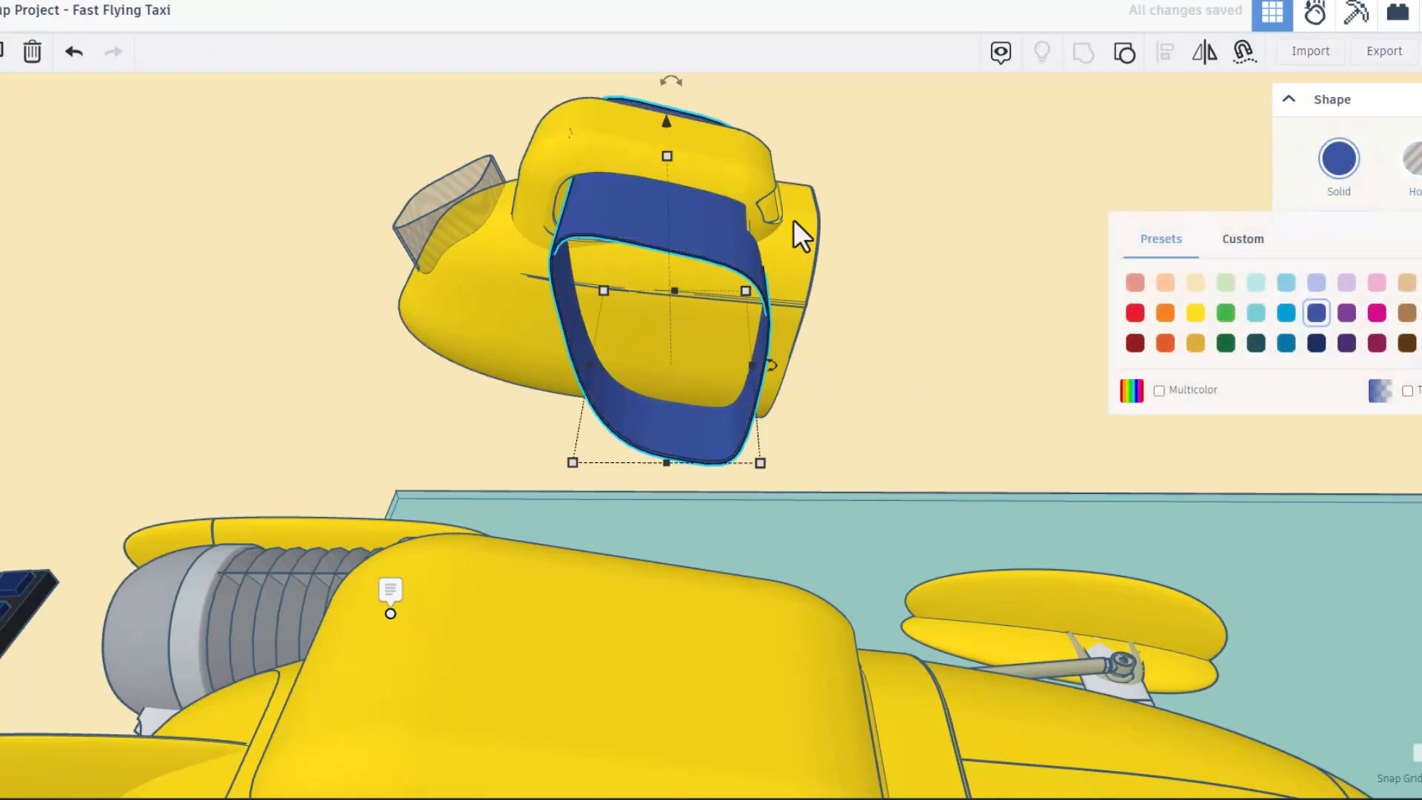
pyautogui.moveTo(877, 239)
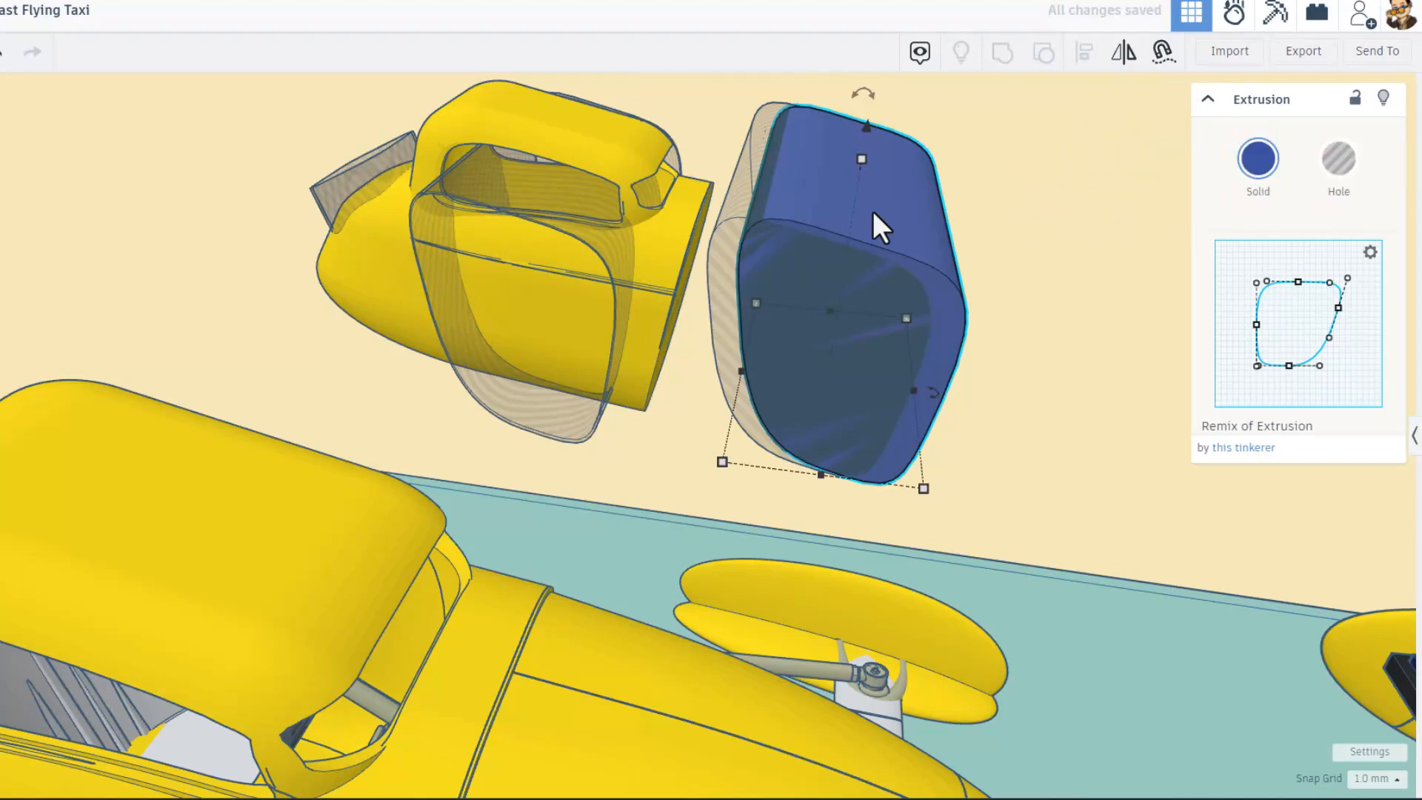
pyautogui.moveTo(834, 254)
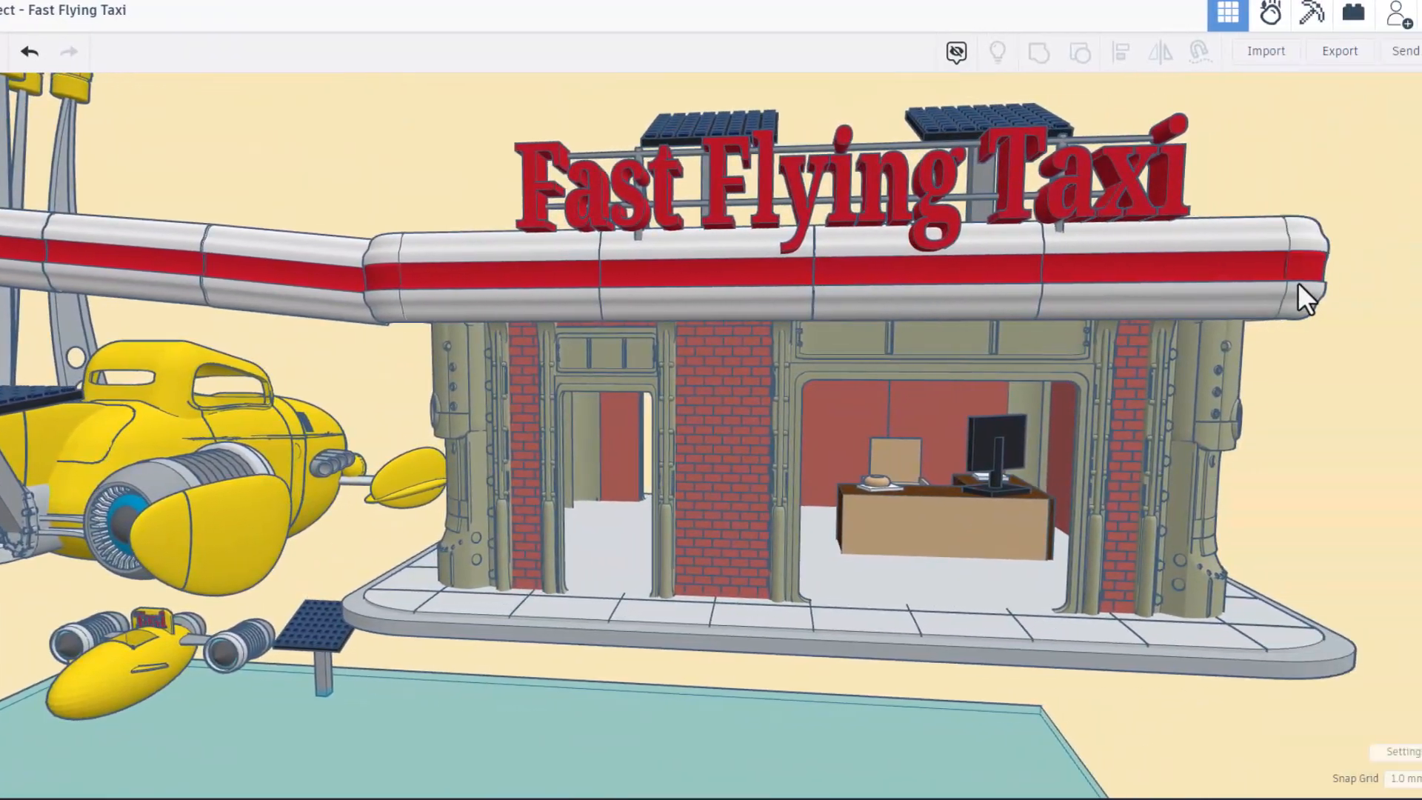
pyautogui.click(1292, 290)
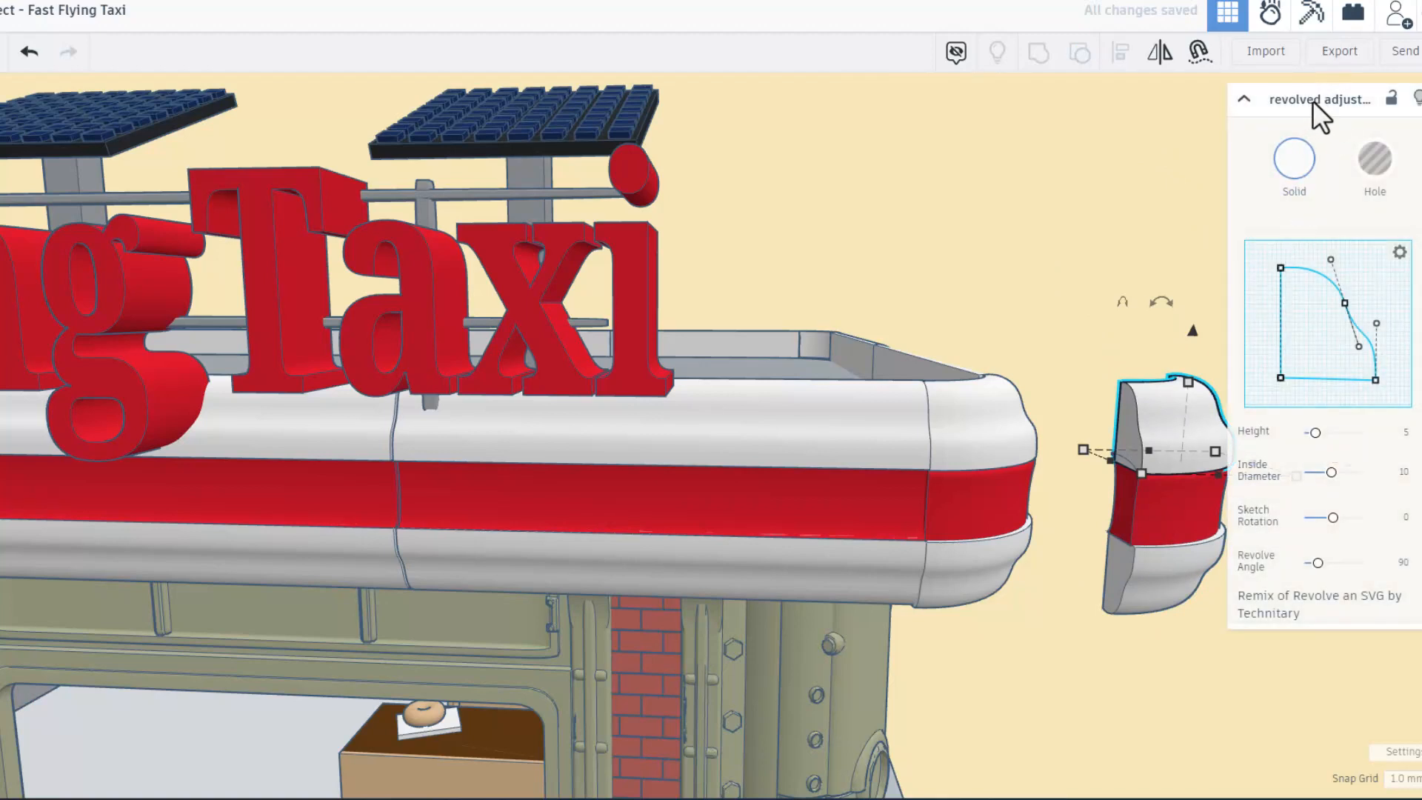
pyautogui.moveTo(1359, 86)
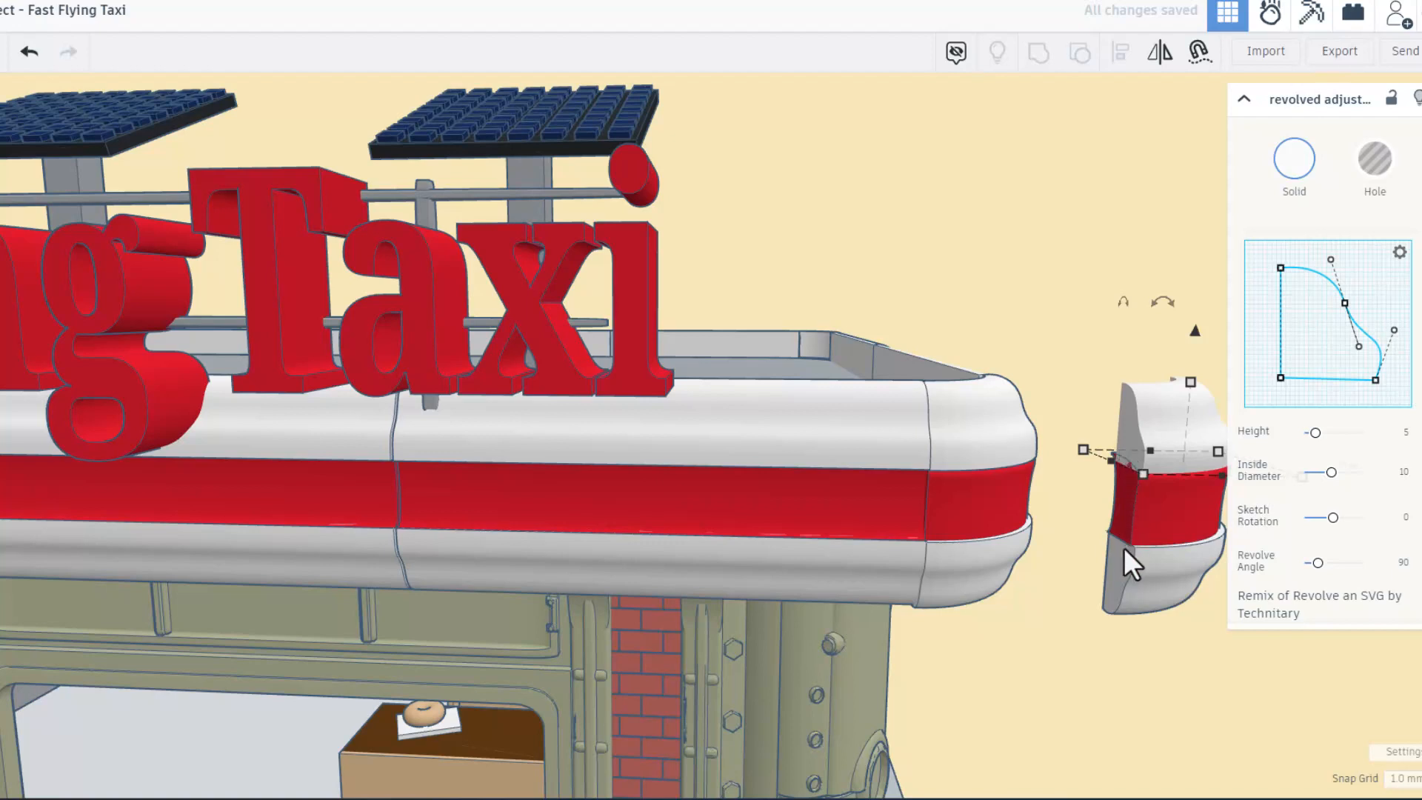
# Step: Select the separated roof corner piece to reveal its 90-degree Revolve settings
pyautogui.click(1293, 160)
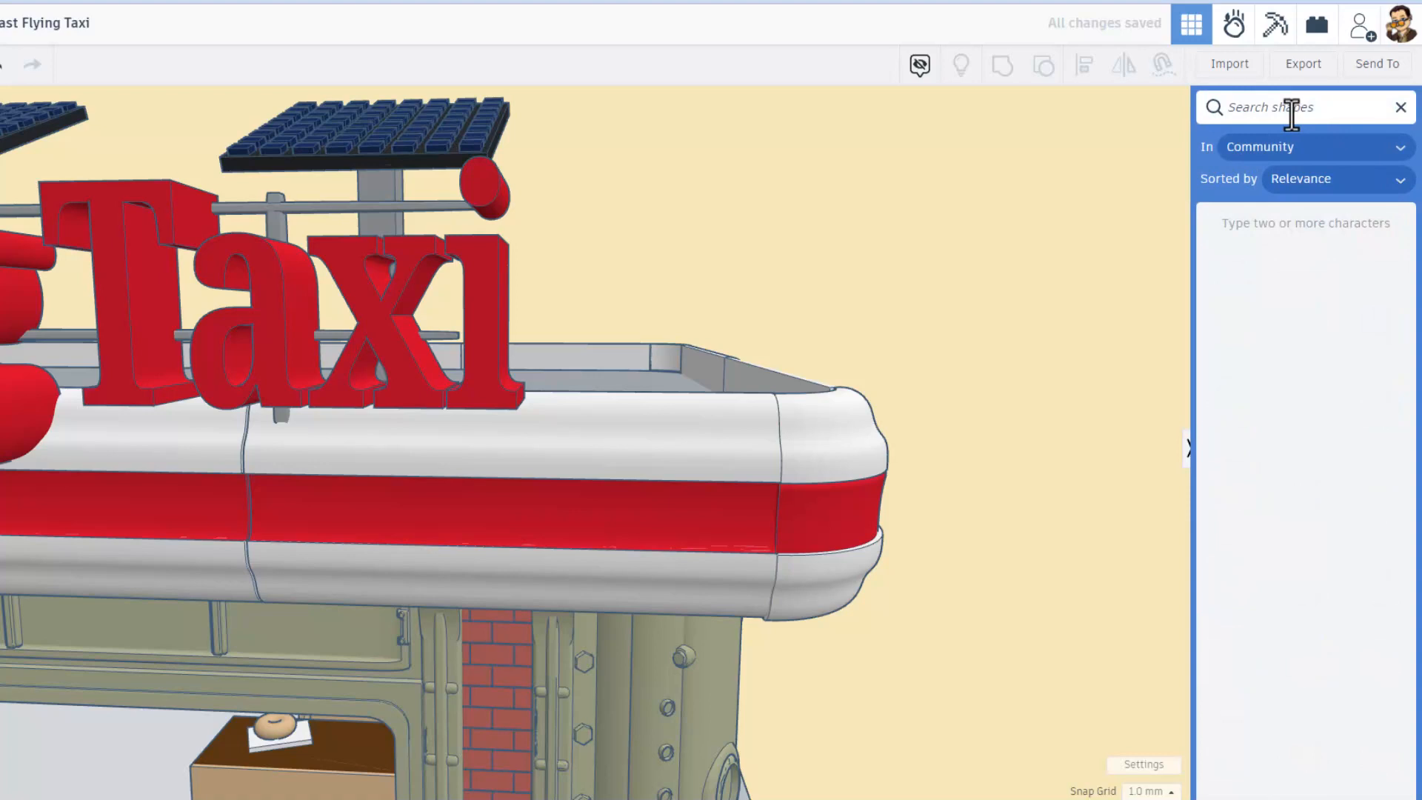
# Step: Search the Community shapes library for 'revo' to list revolve shapes
pyautogui.write('revo')
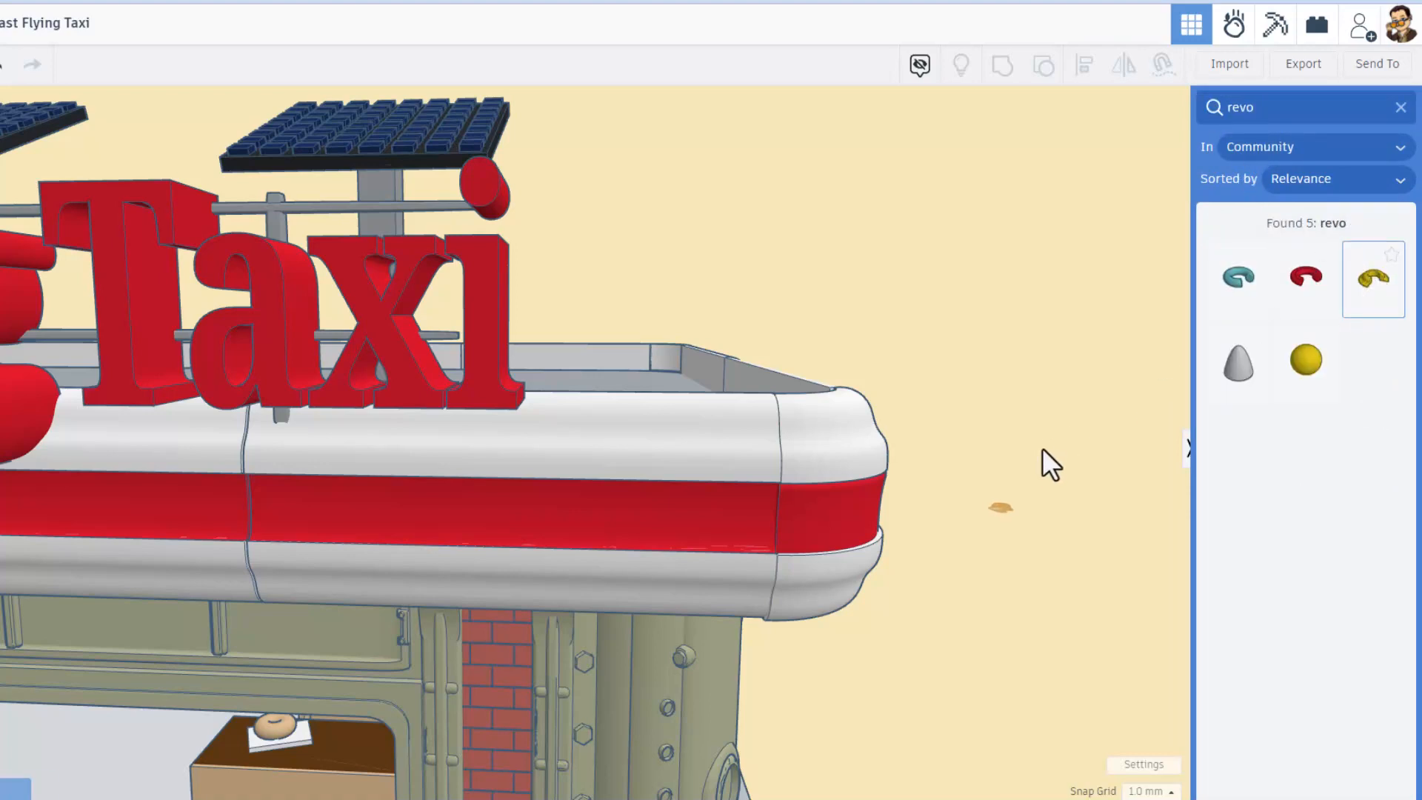
pyautogui.click(1373, 279)
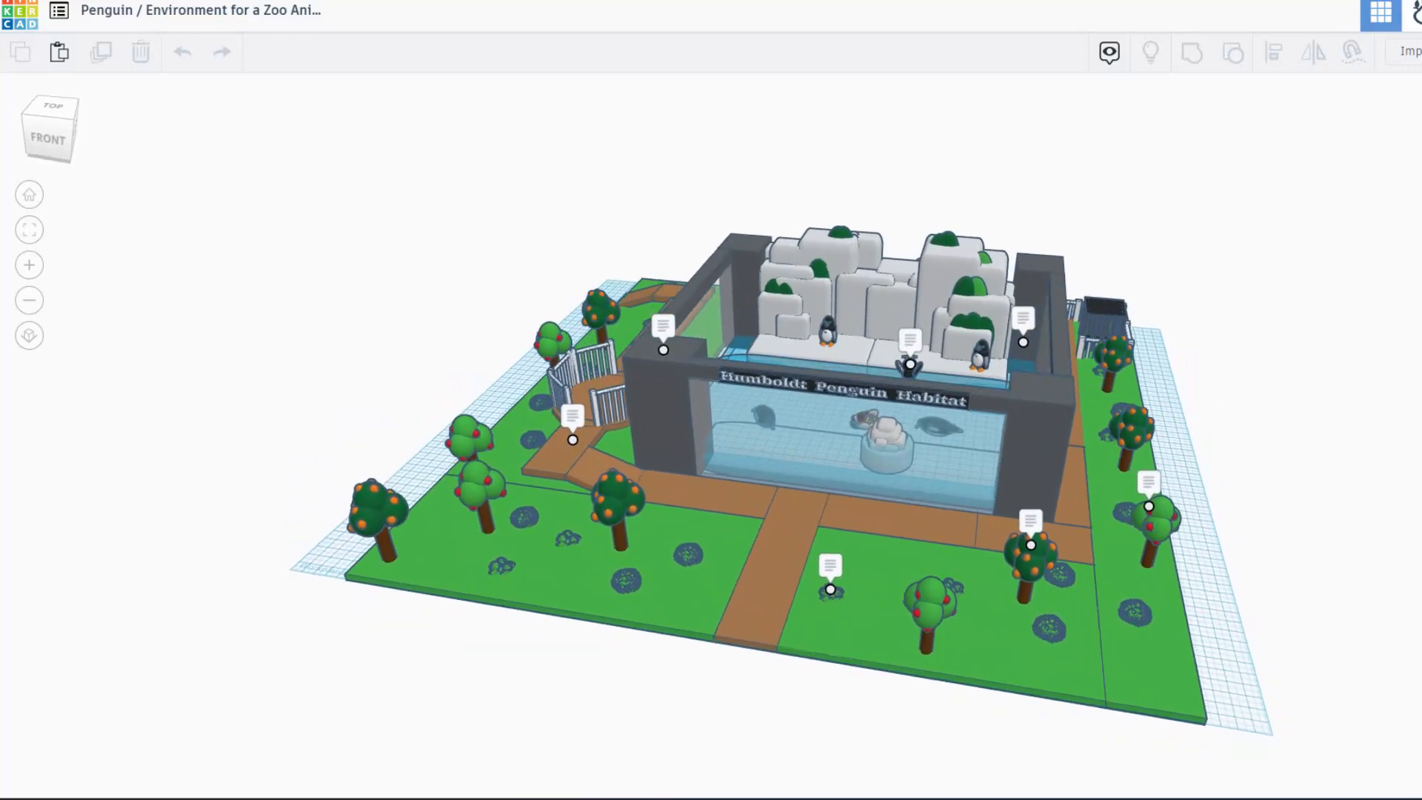
# Step: Give the penguin habitat a pale yellow background with the grid hidden
pyautogui.click(1108, 52)
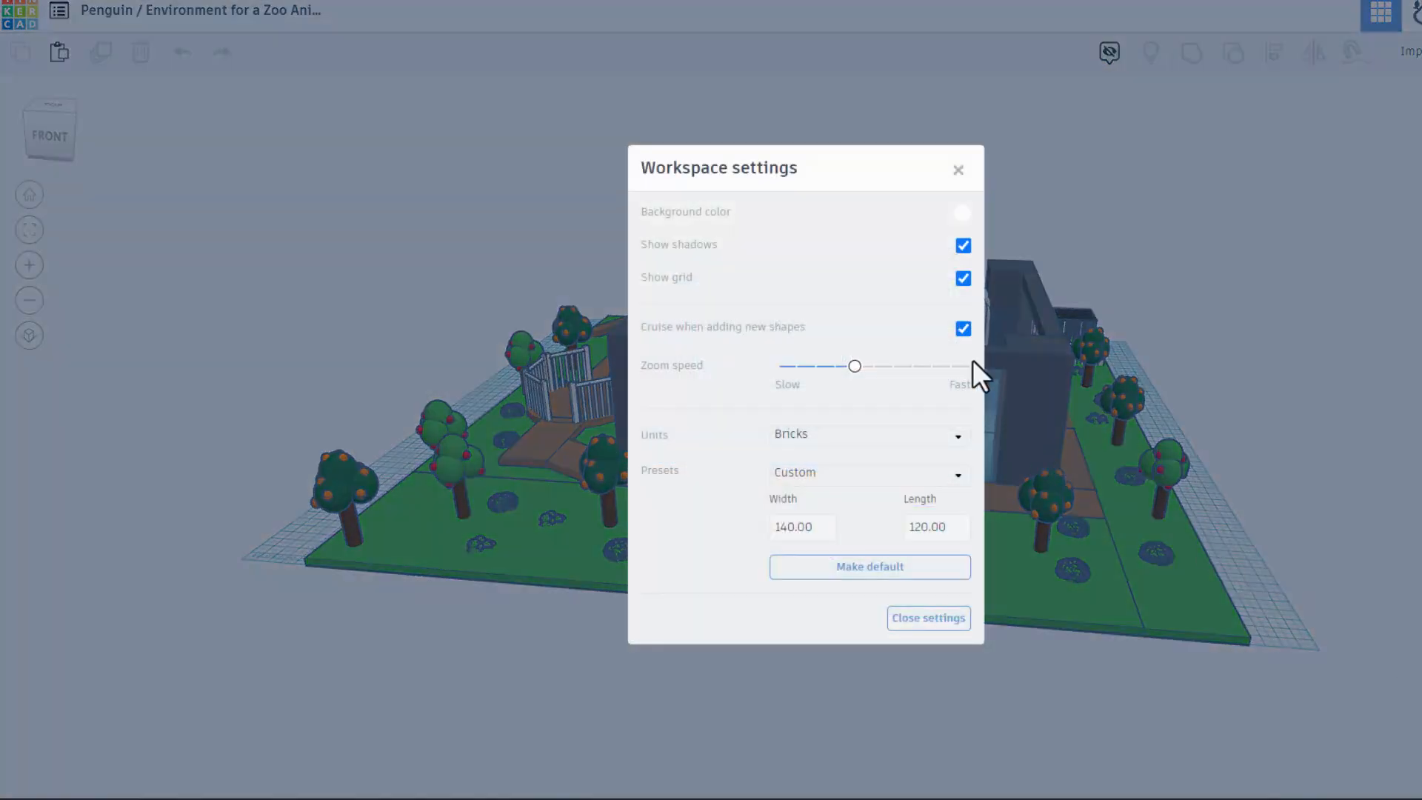
pyautogui.click(963, 212)
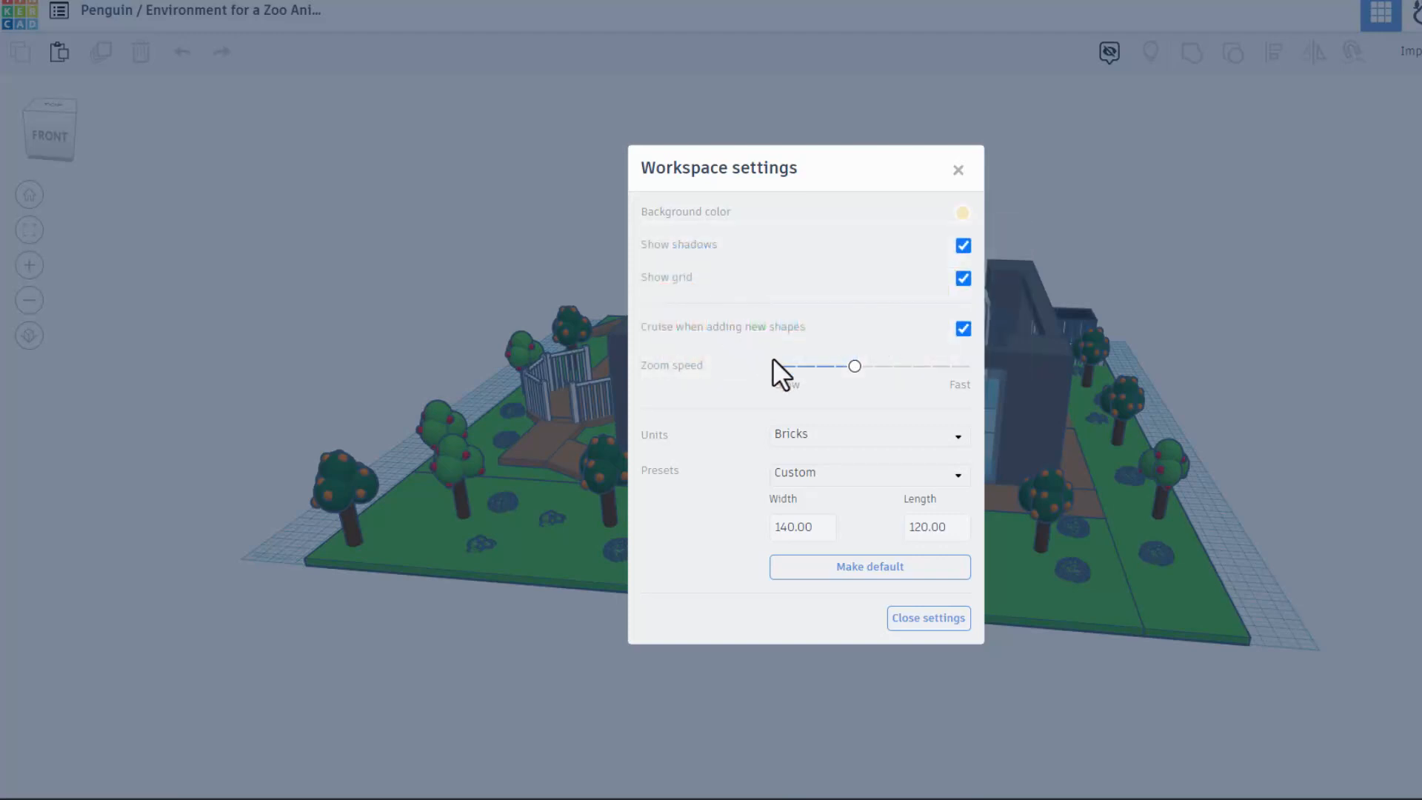
pyautogui.click(963, 278)
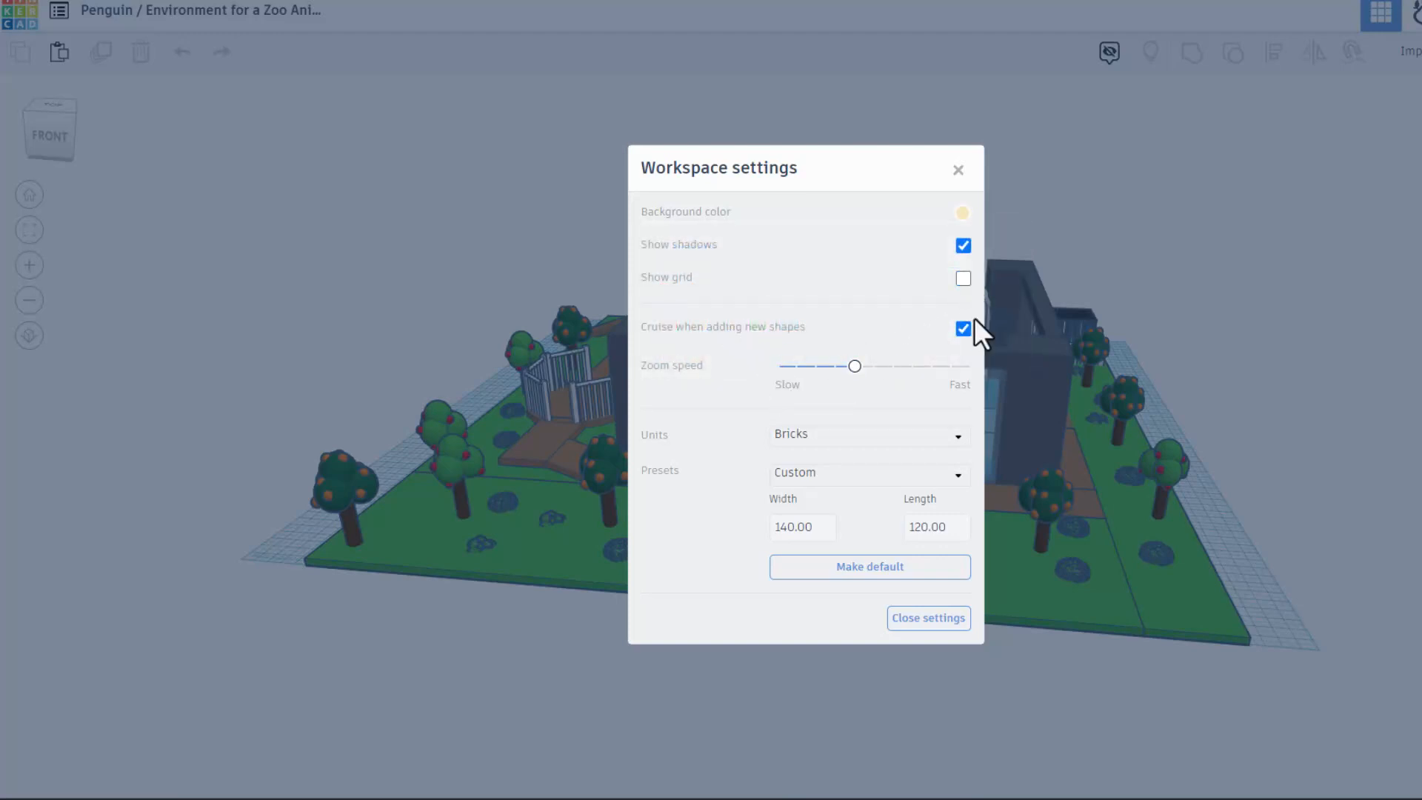
pyautogui.click(927, 617)
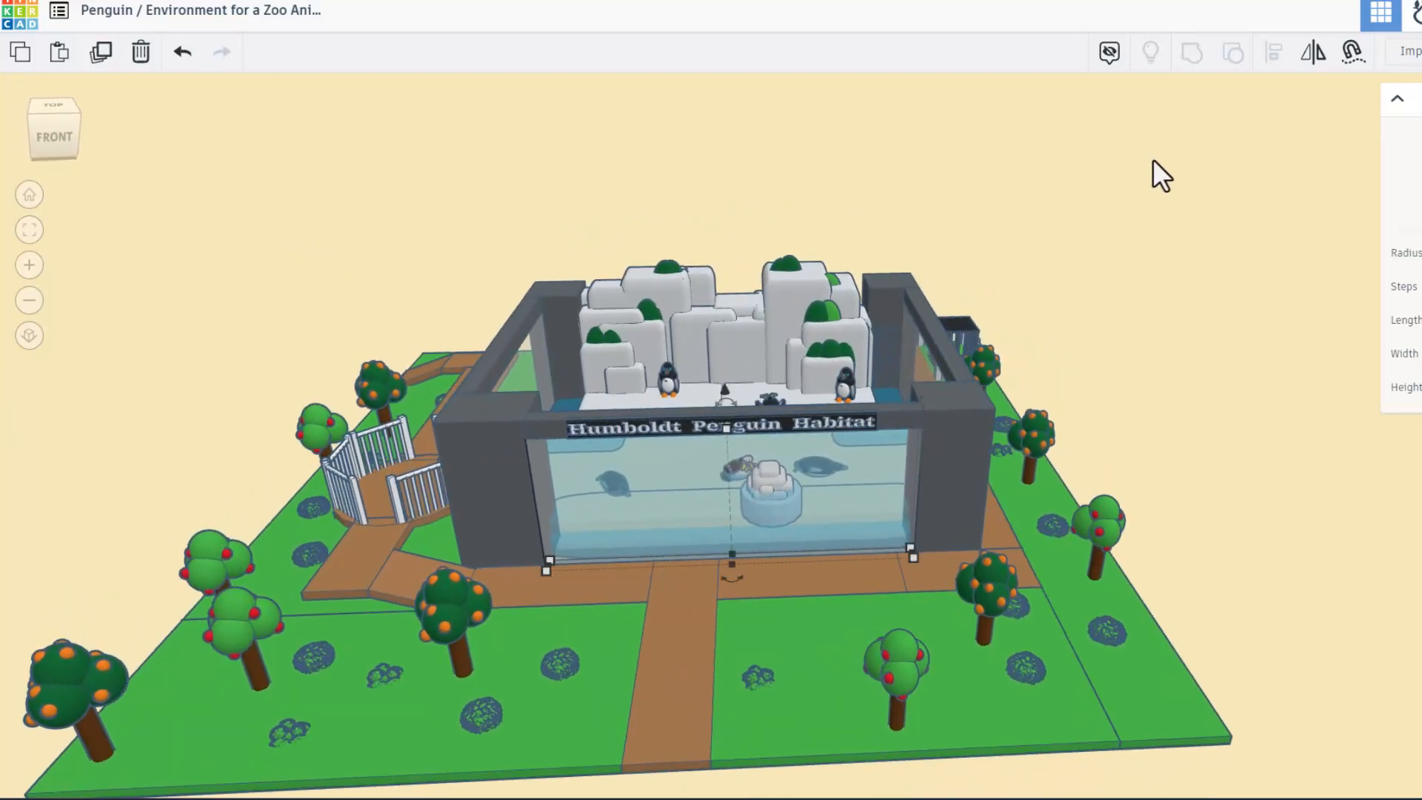
# Step: Reveal the annotation notes attached to the habitat objects, such as Bush
pyautogui.click(1108, 52)
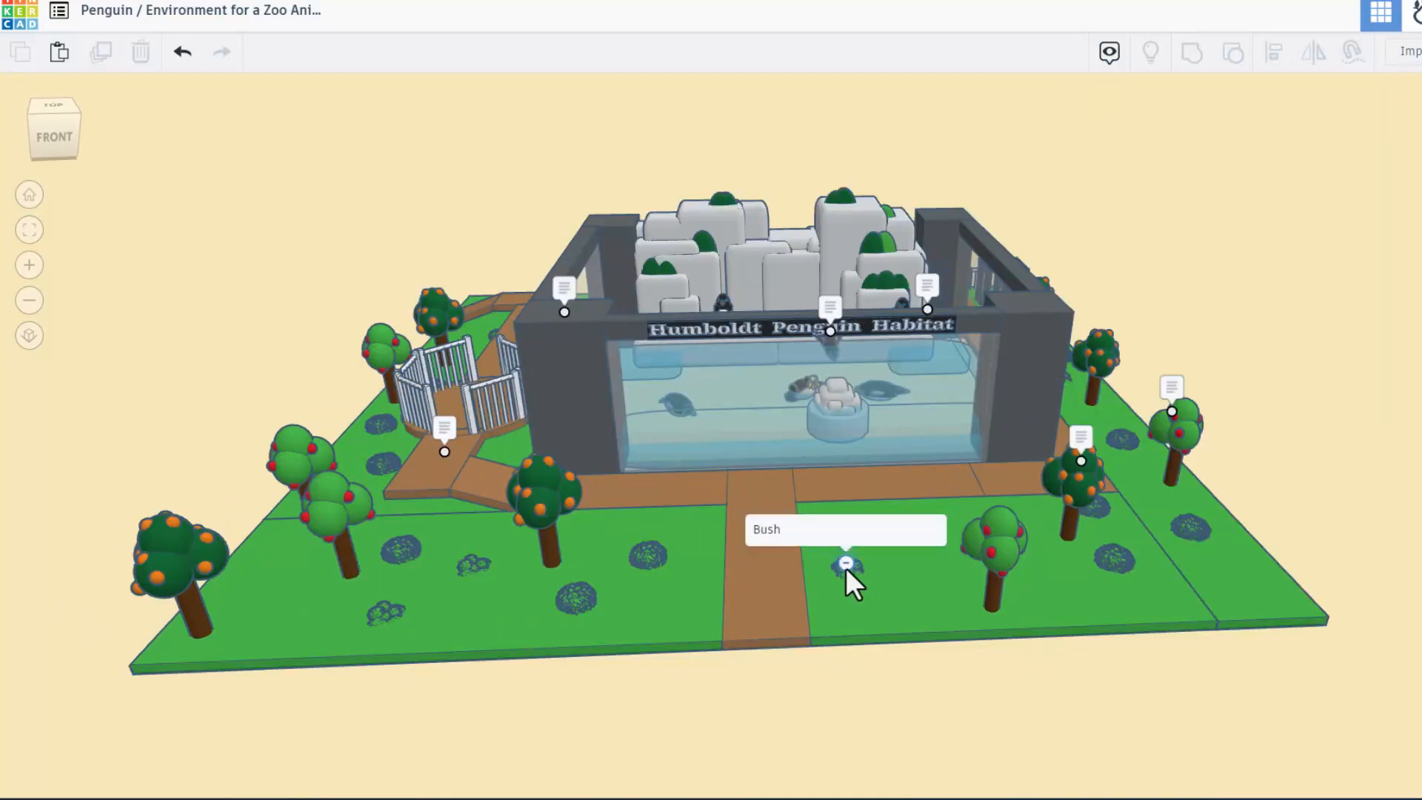
pyautogui.moveTo(1081, 464)
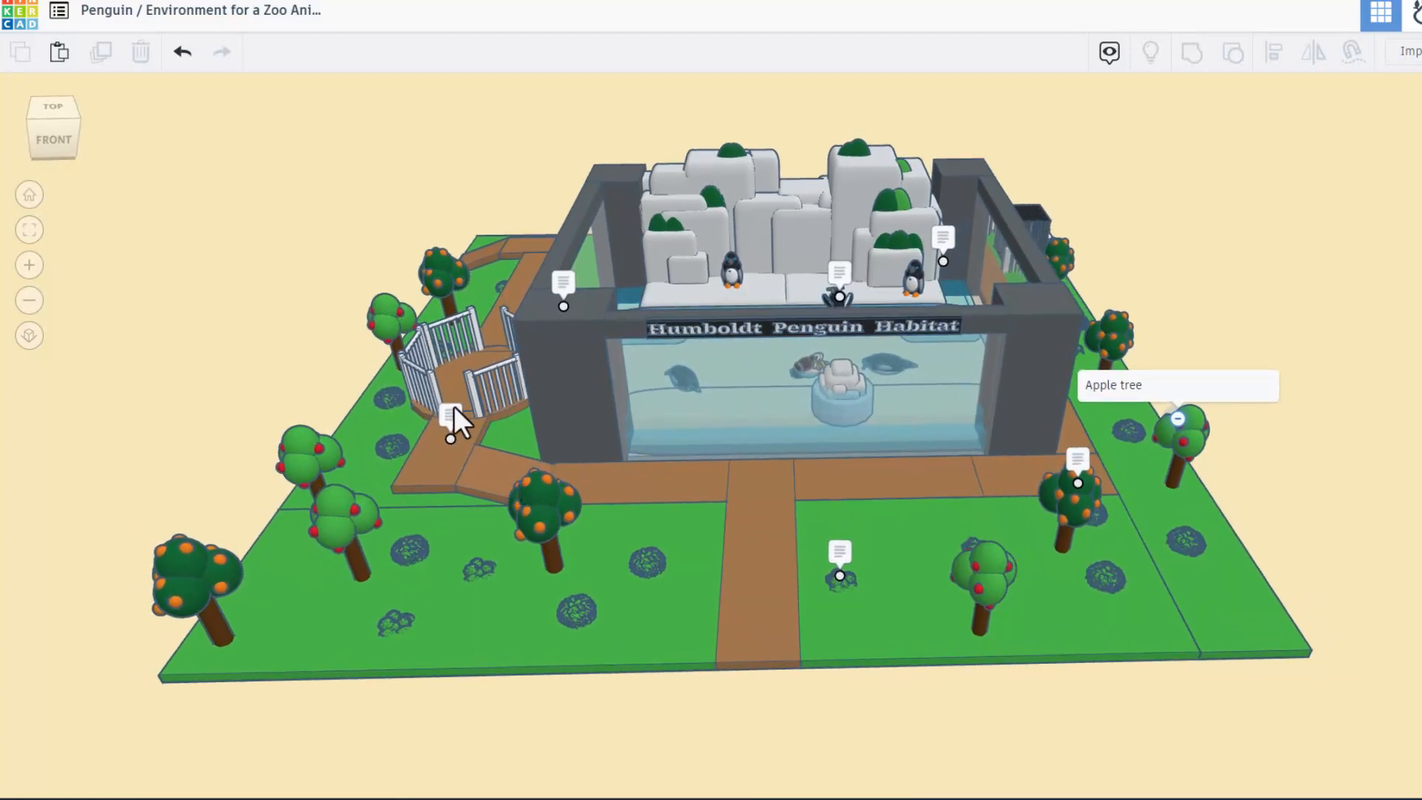
pyautogui.moveTo(451, 441)
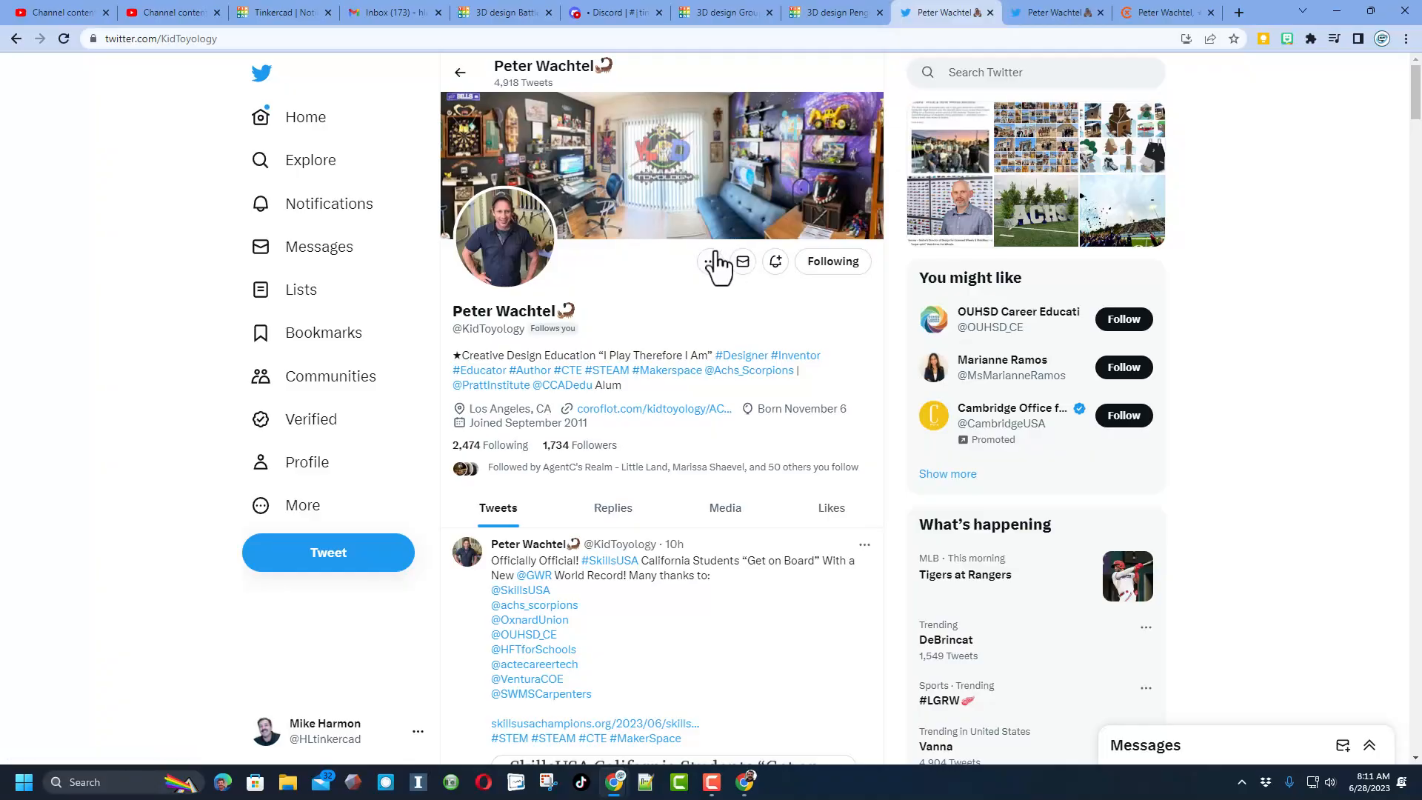
pyautogui.moveTo(521, 317)
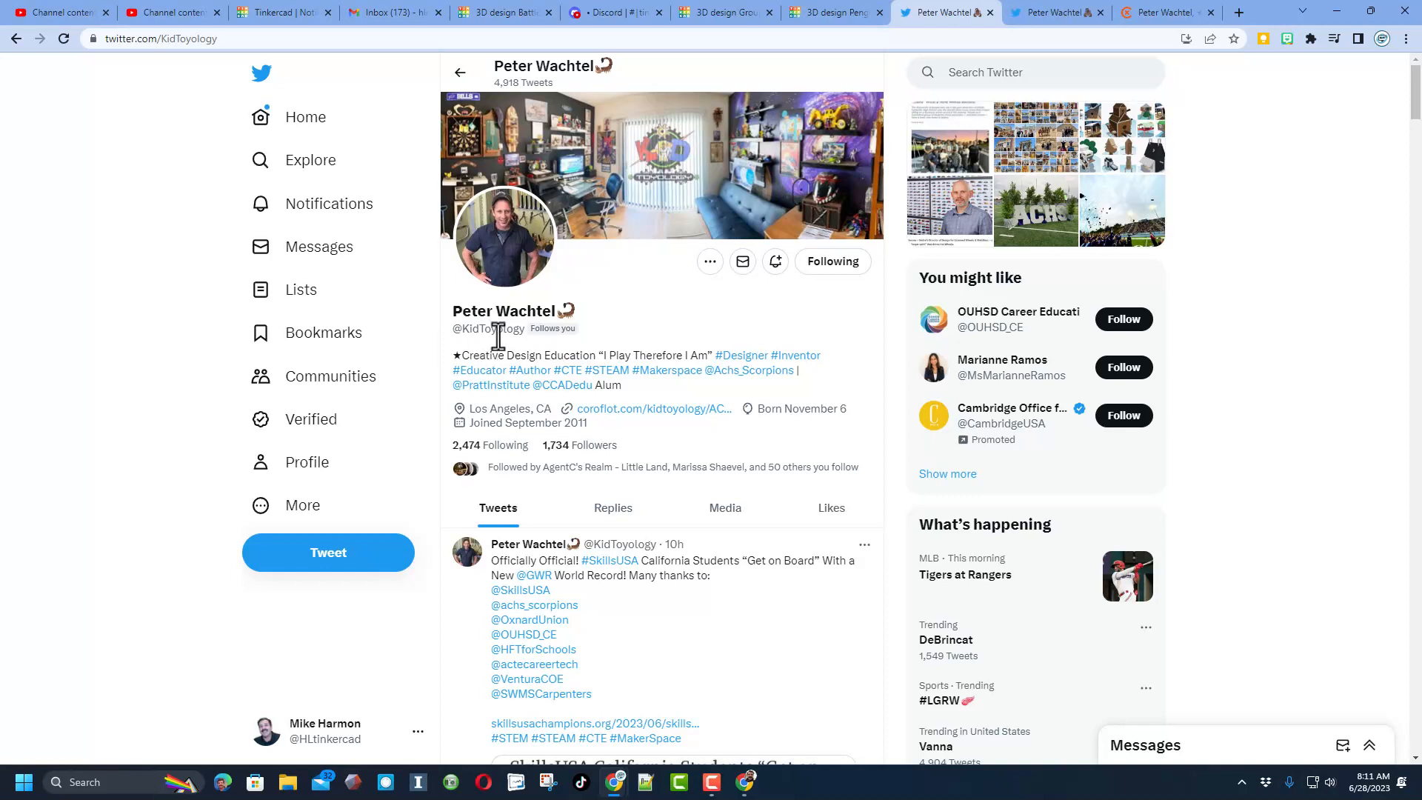
pyautogui.moveTo(597, 292)
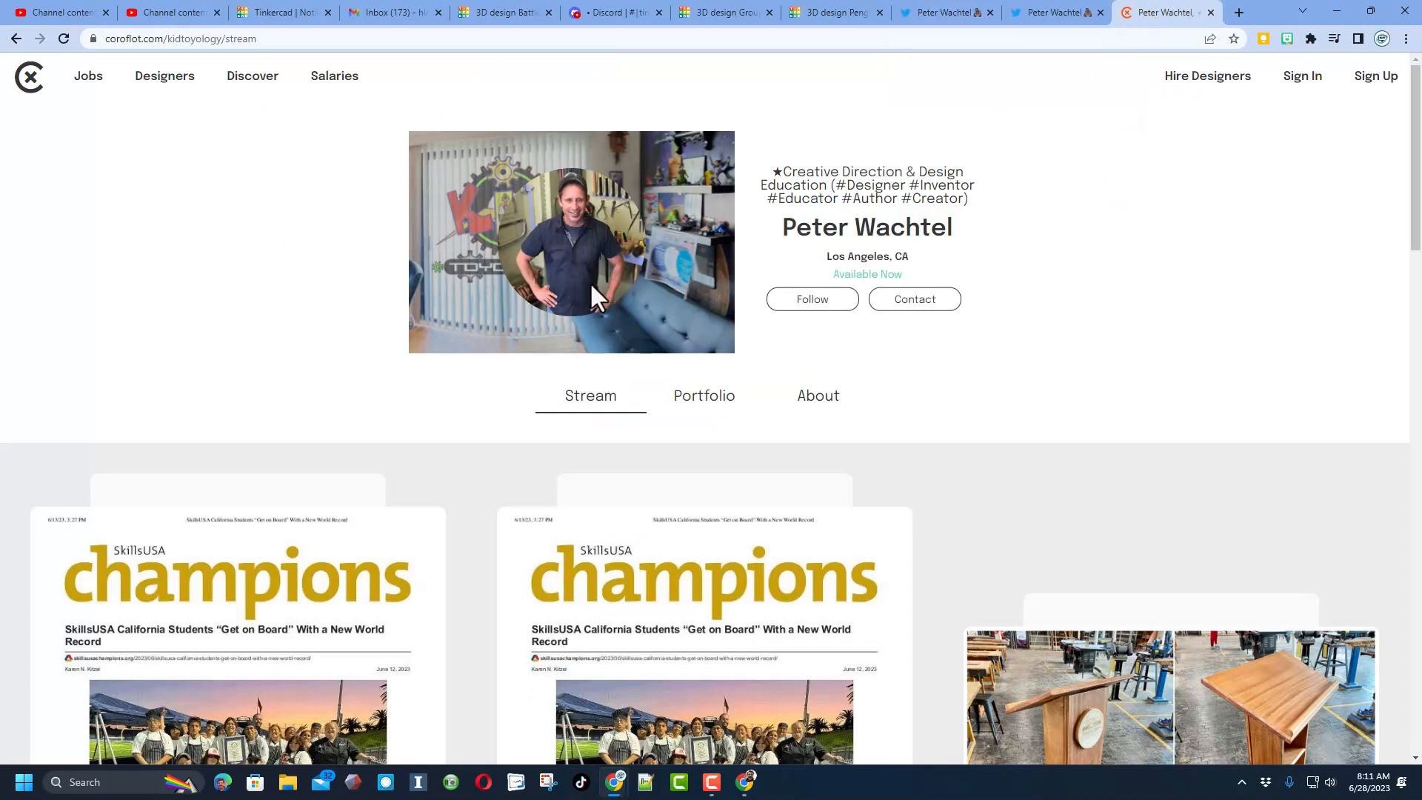
pyautogui.moveTo(330, 644)
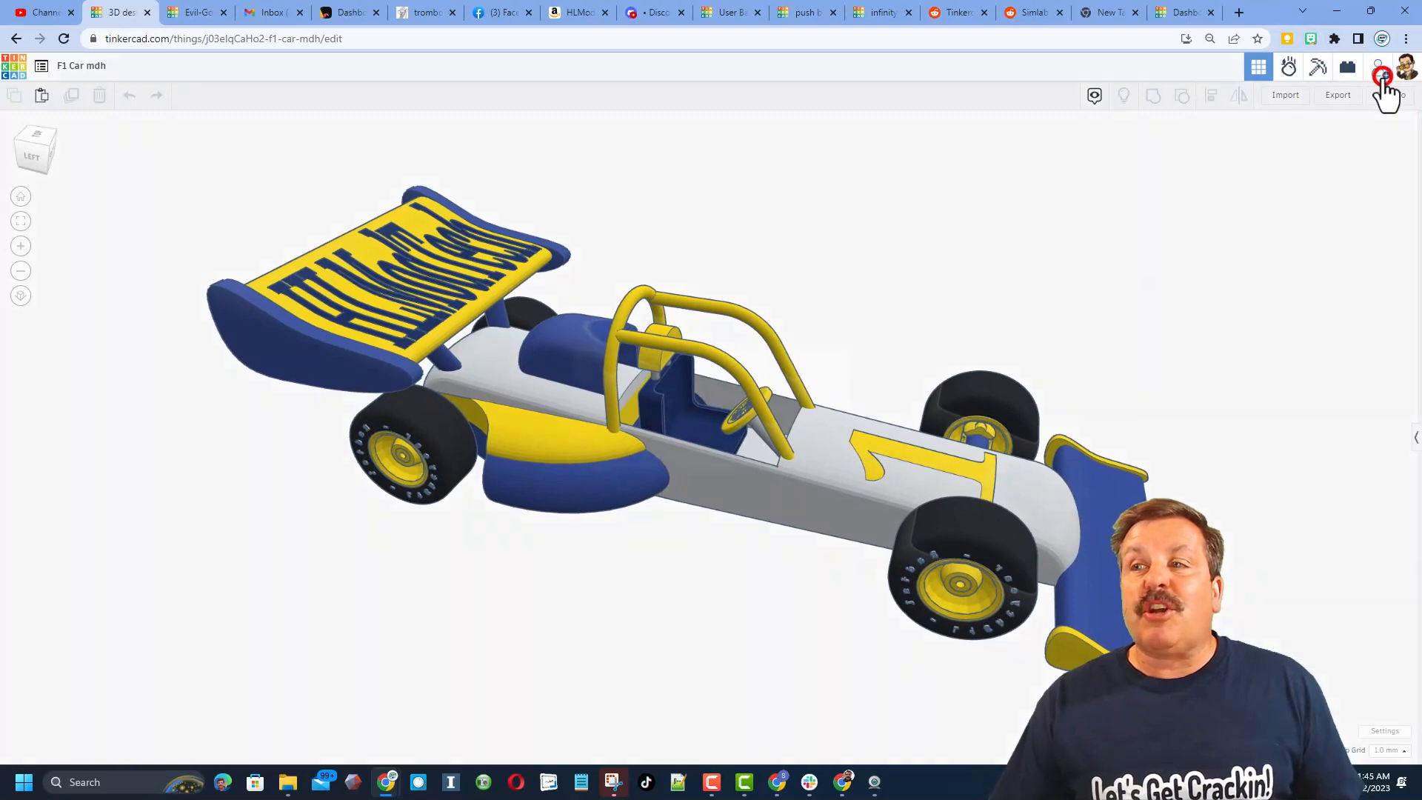
# Step: Generate a new collaboration link for the F1 Car mdh design and copy it
pyautogui.click(1382, 80)
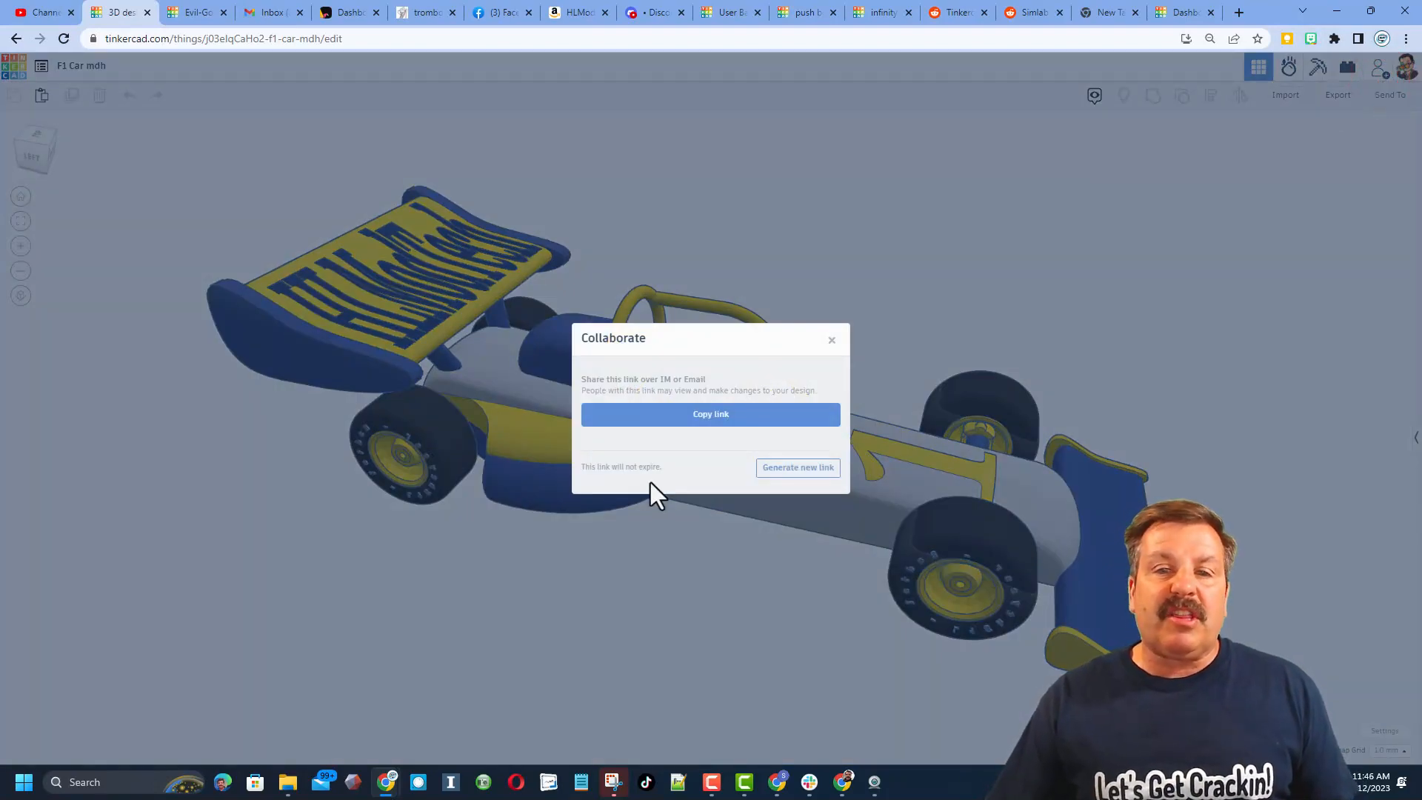
pyautogui.click(797, 466)
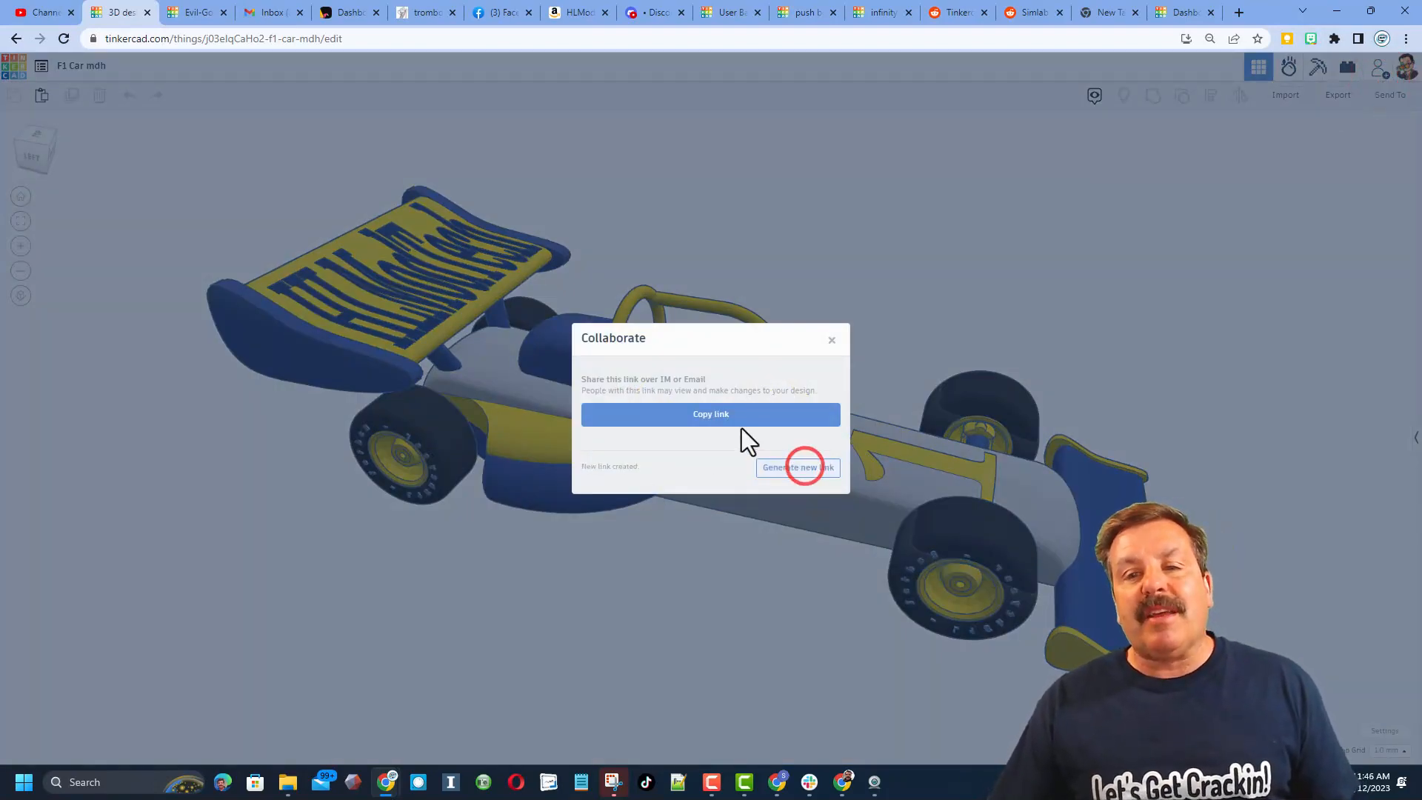
pyautogui.click(709, 413)
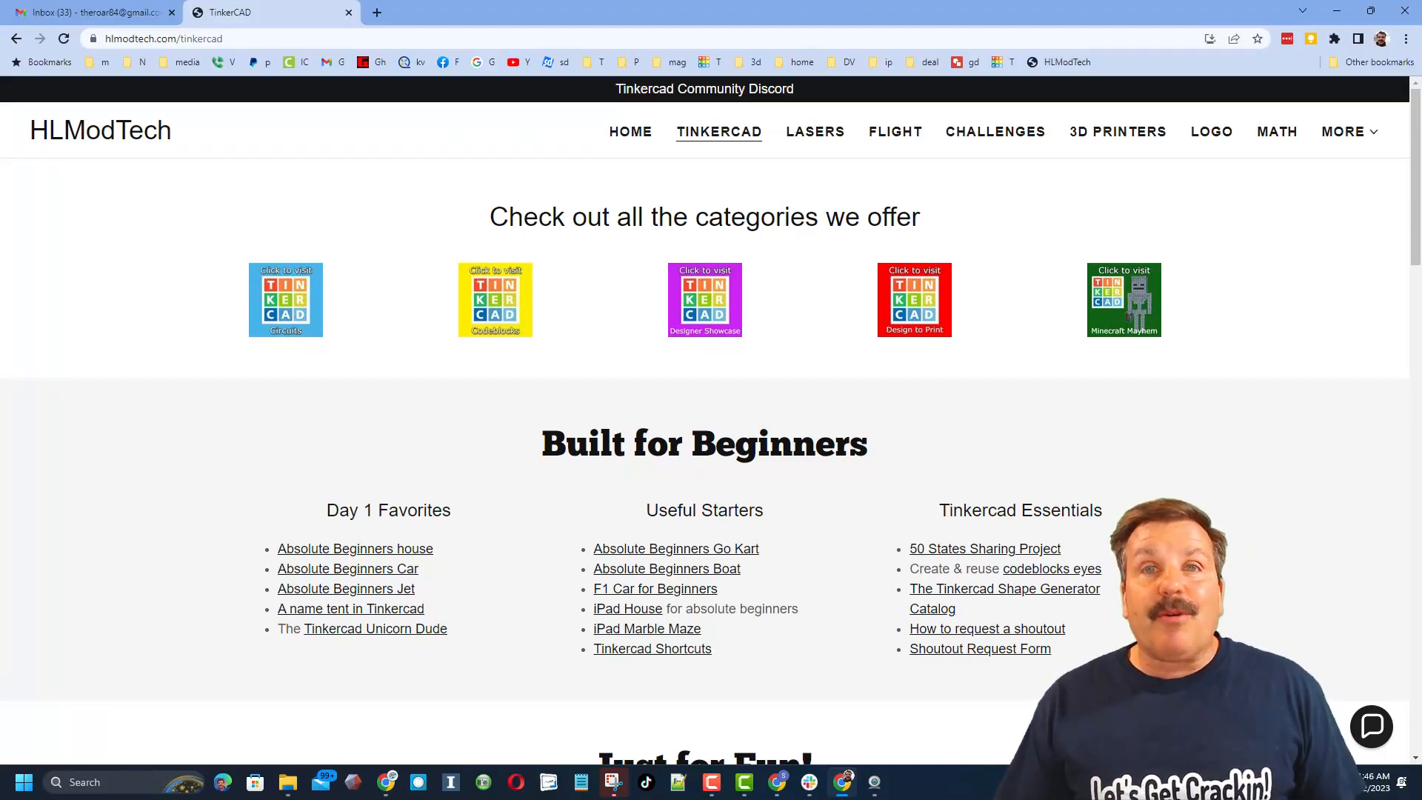
pyautogui.moveTo(520, 669)
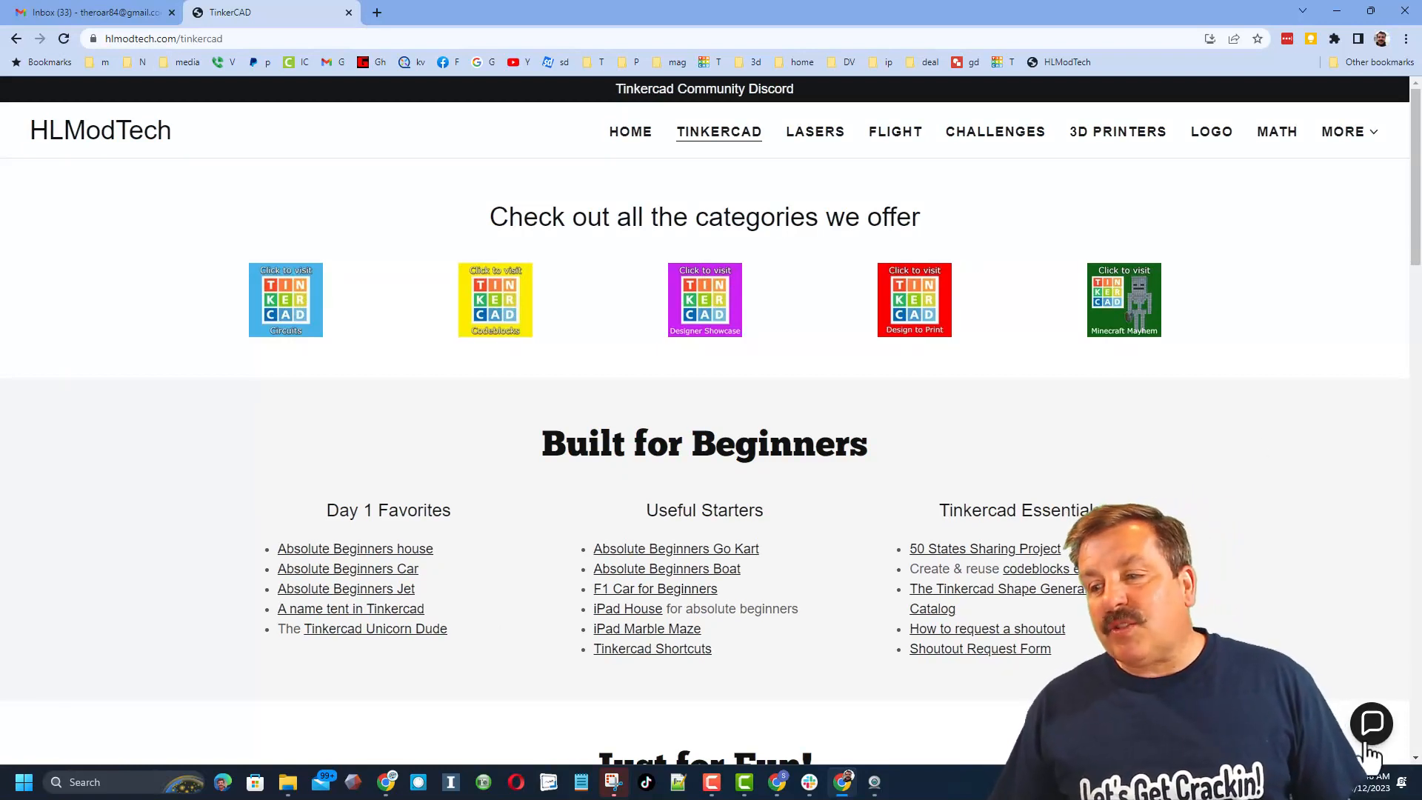
# Step: Check the site's contact chat and the Tinkercad Community Discord link, then return
pyautogui.click(1370, 723)
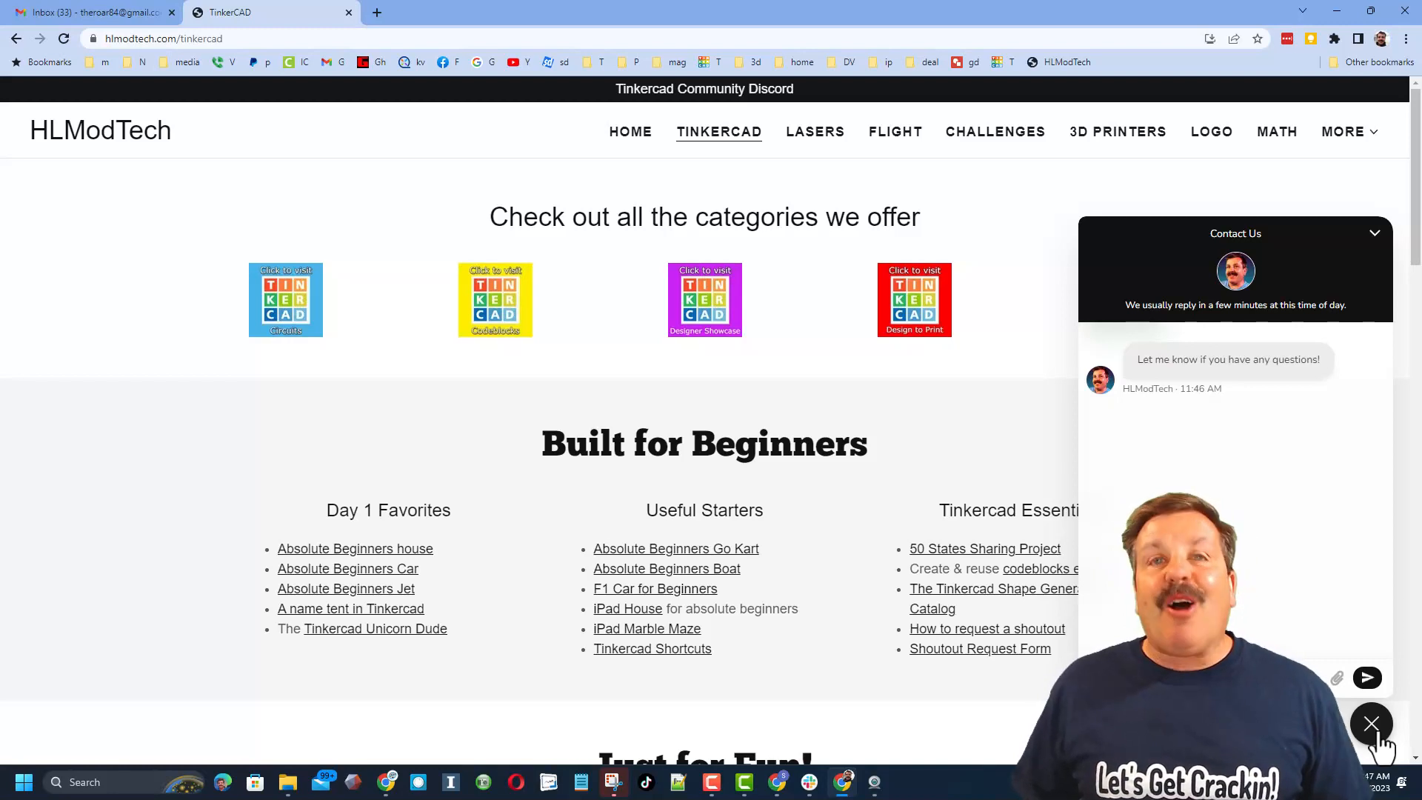
pyautogui.click(1371, 724)
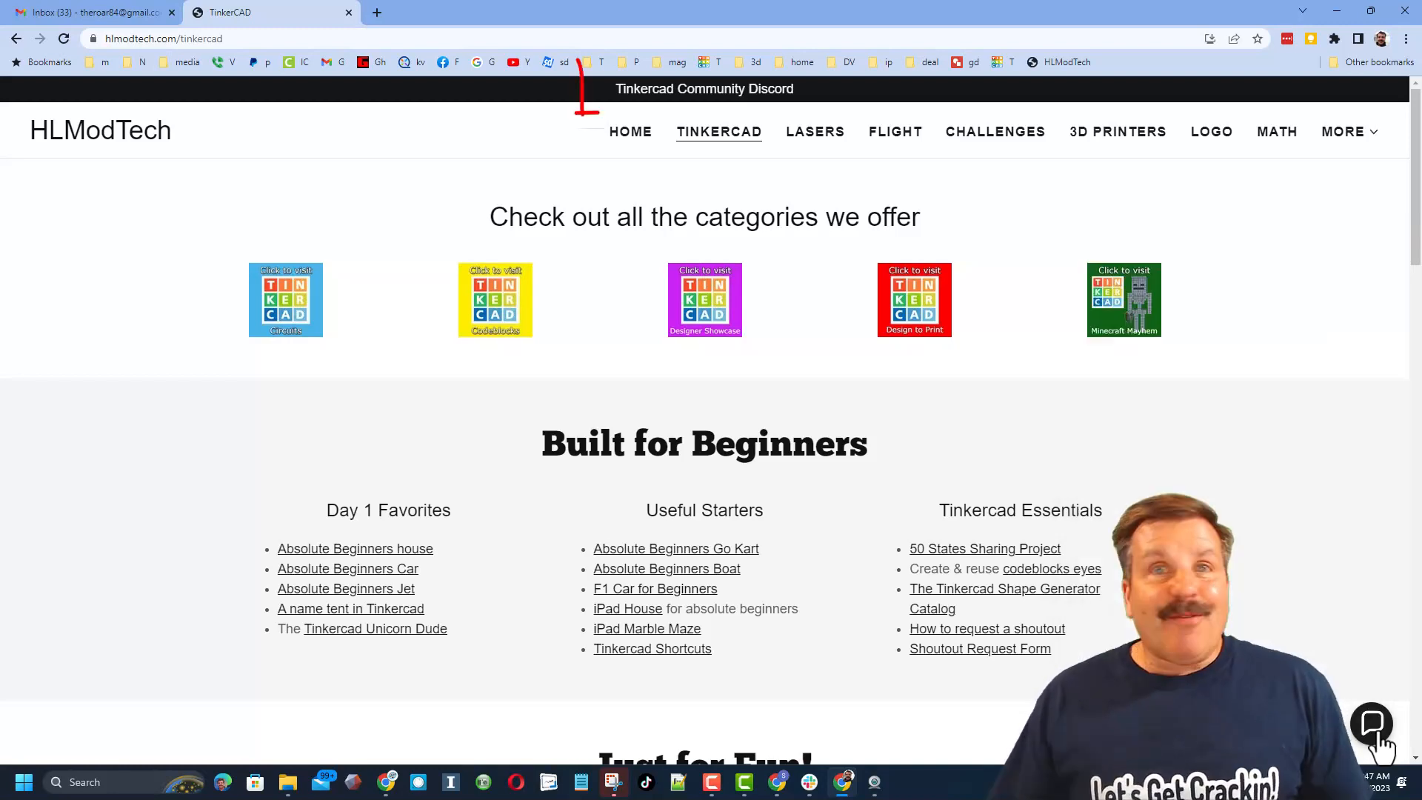
pyautogui.click(703, 89)
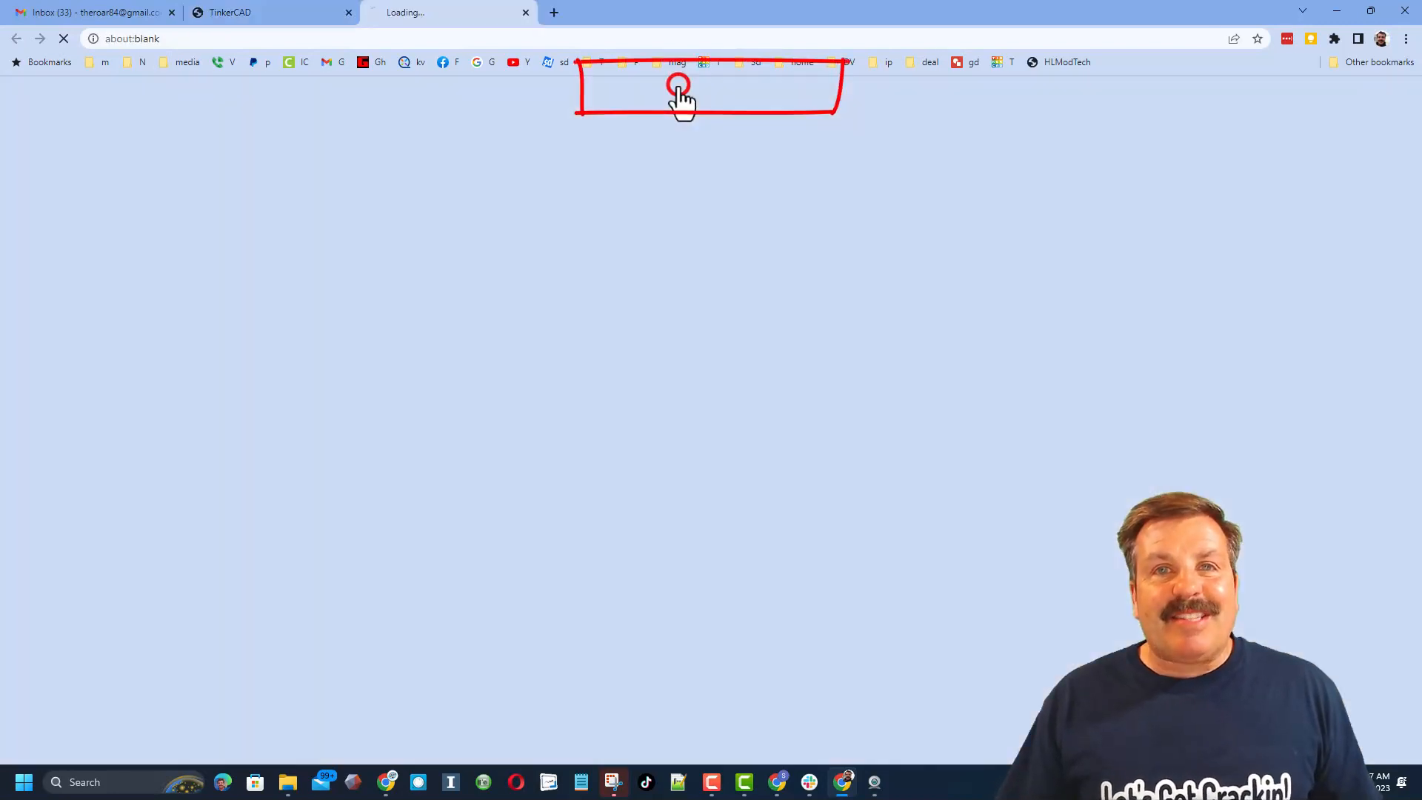
pyautogui.click(679, 89)
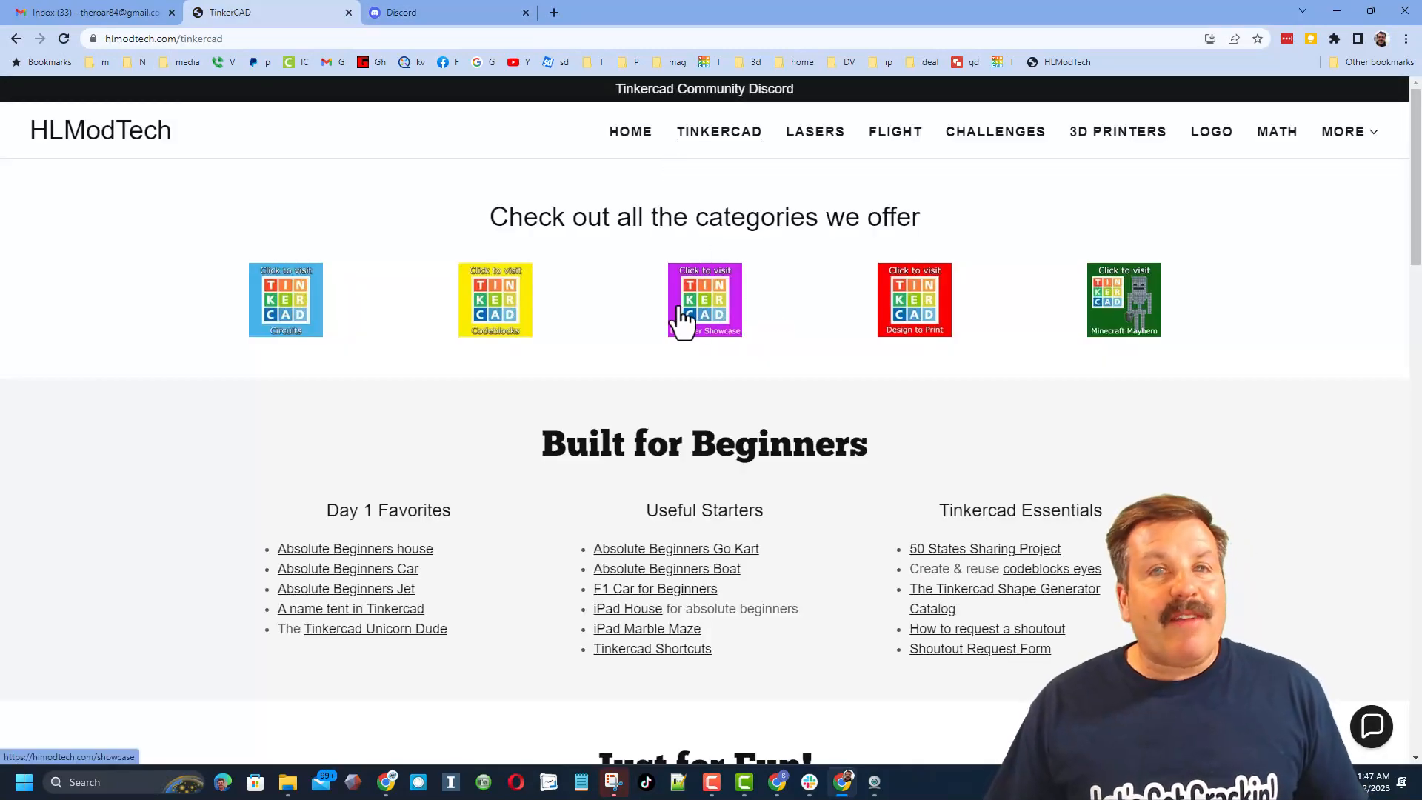
# Step: Reach HLModtech's Tinkercad designer profile through the Designer Showcase directory
pyautogui.click(705, 299)
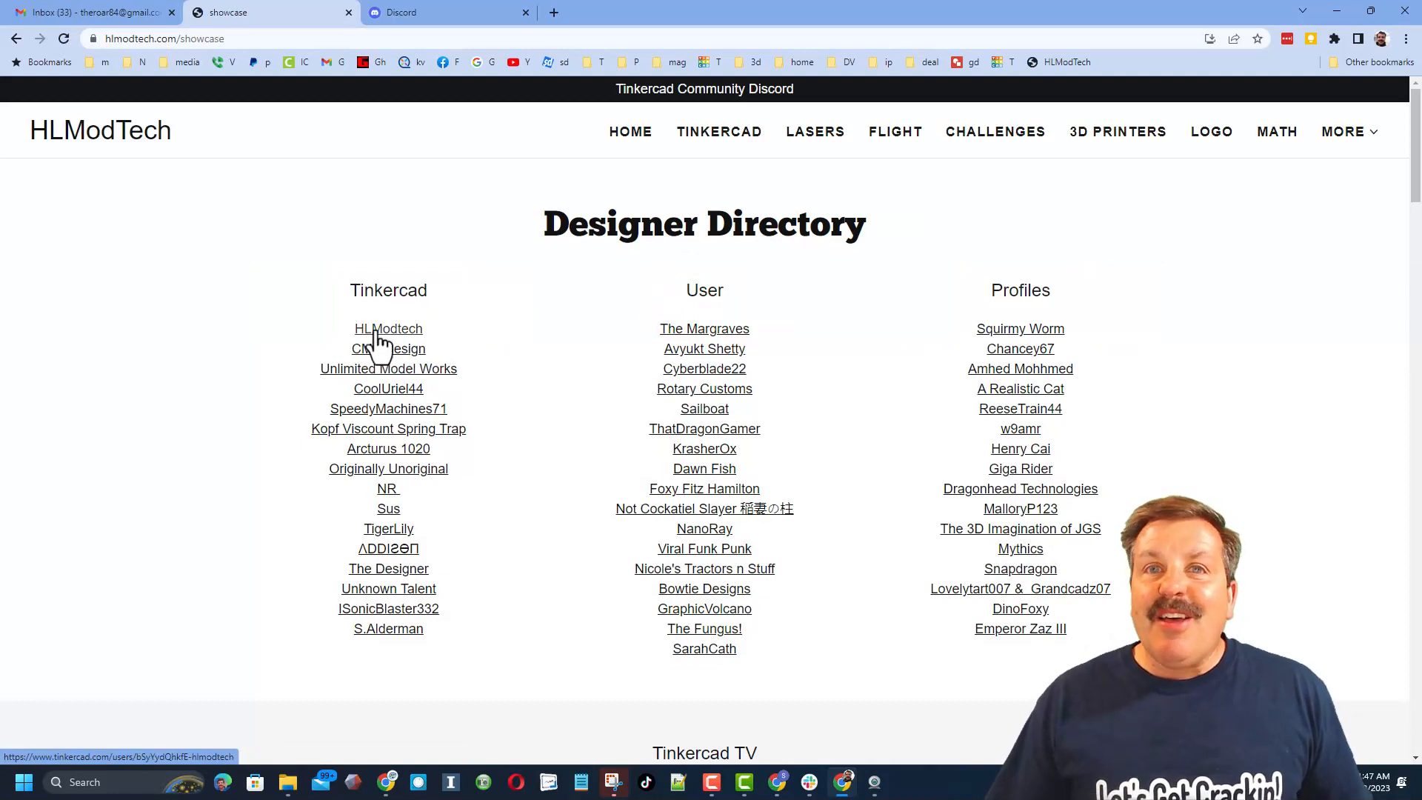
pyautogui.moveTo(563, 434)
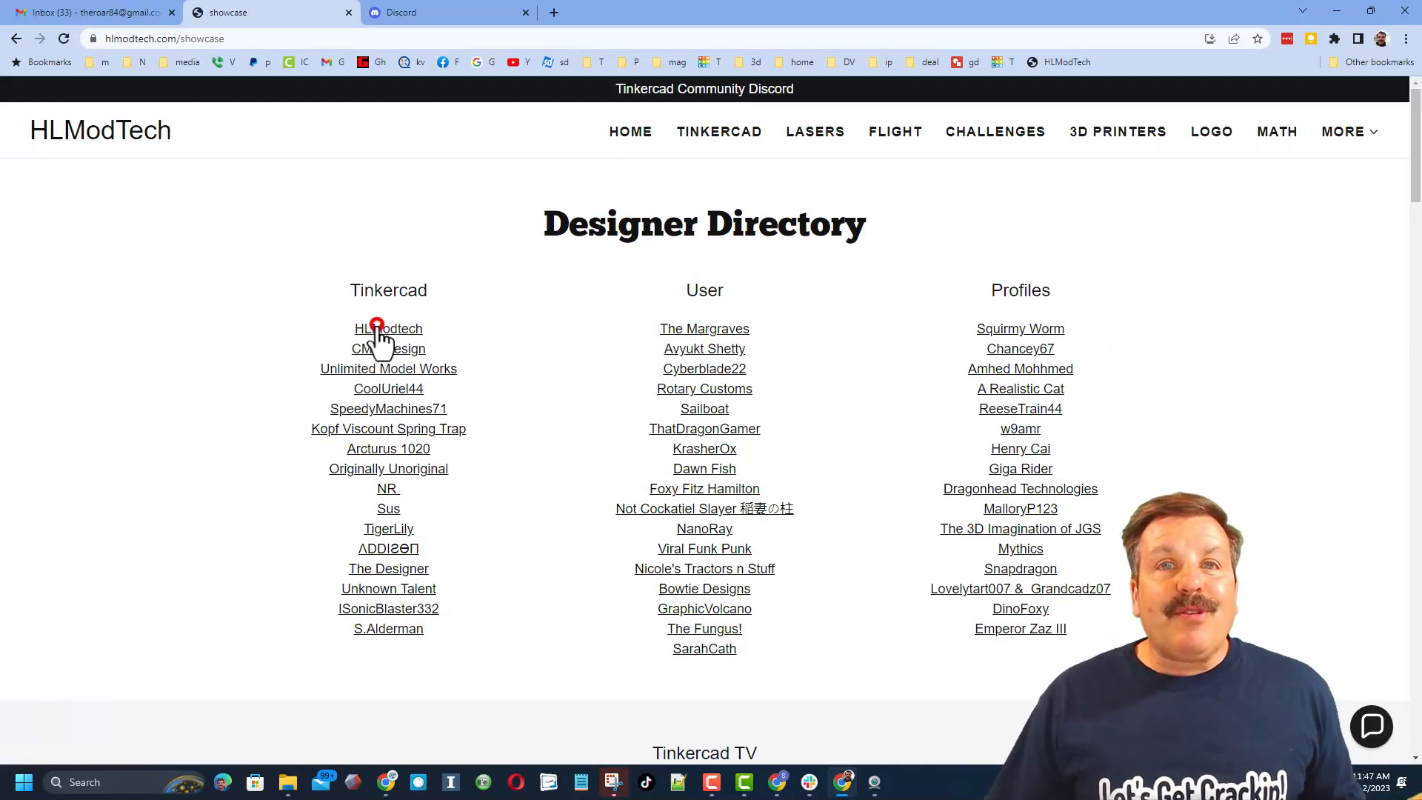
pyautogui.click(387, 329)
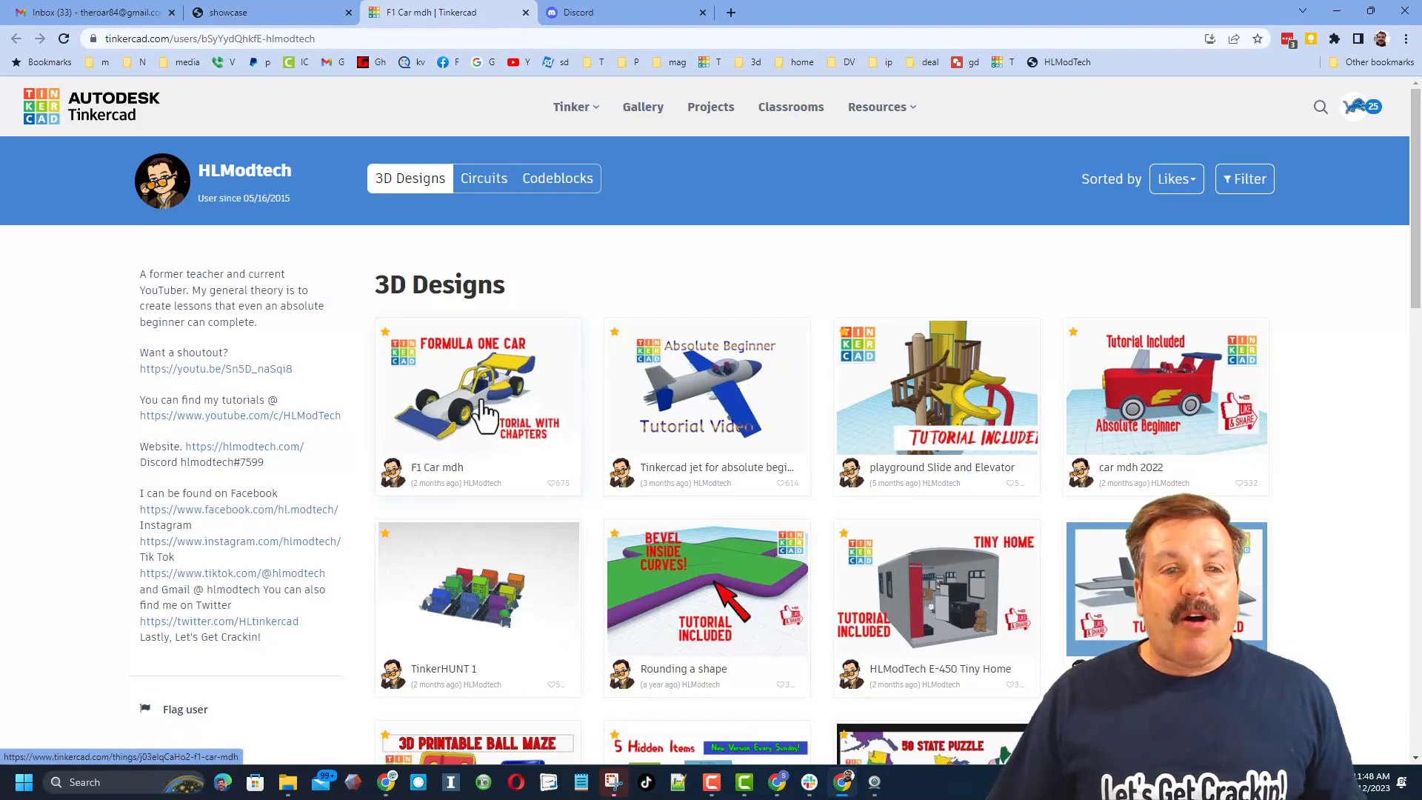
# Step: View the F1 Car mdh design, sort HLModtech's designs by Recent, and go to the Gallery
pyautogui.click(478, 385)
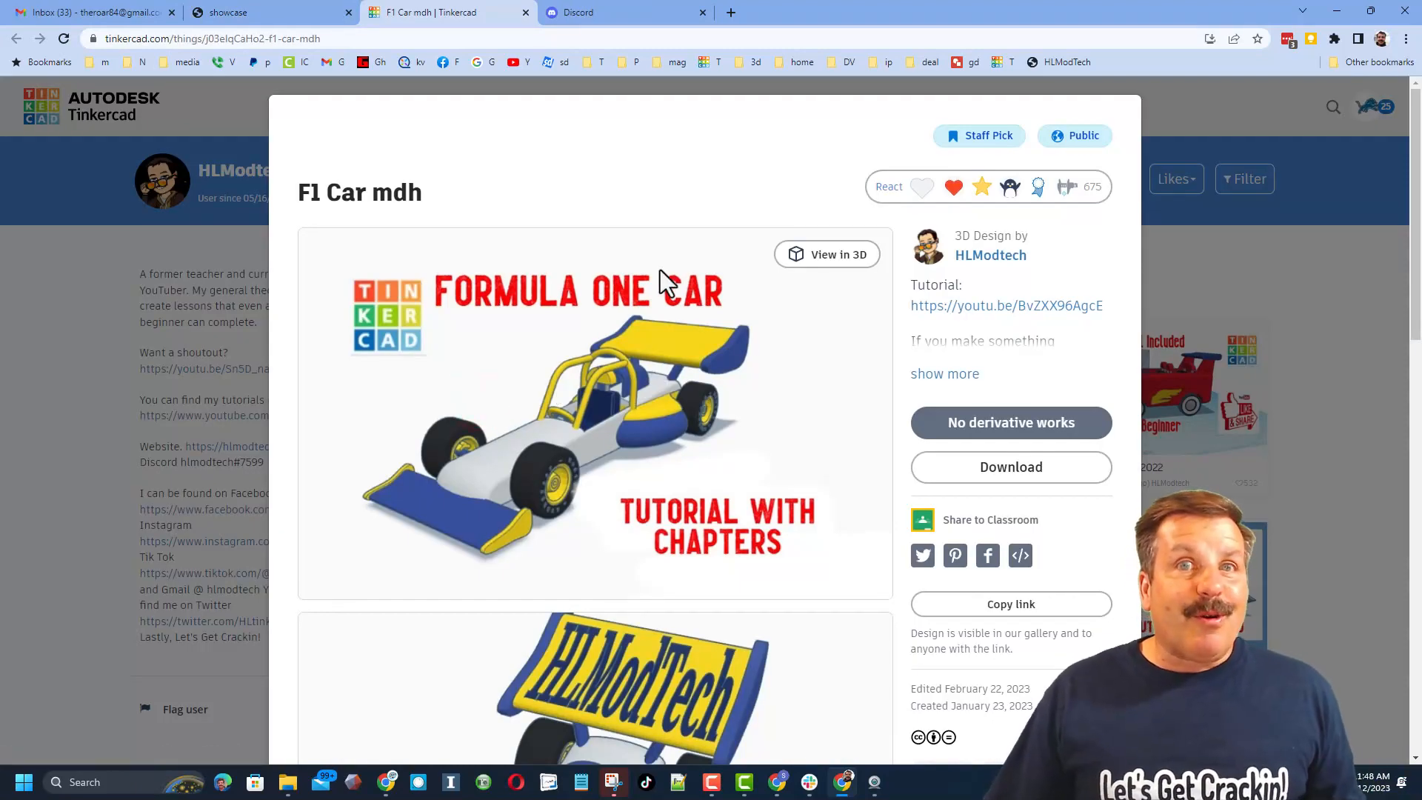
pyautogui.moveTo(974, 357)
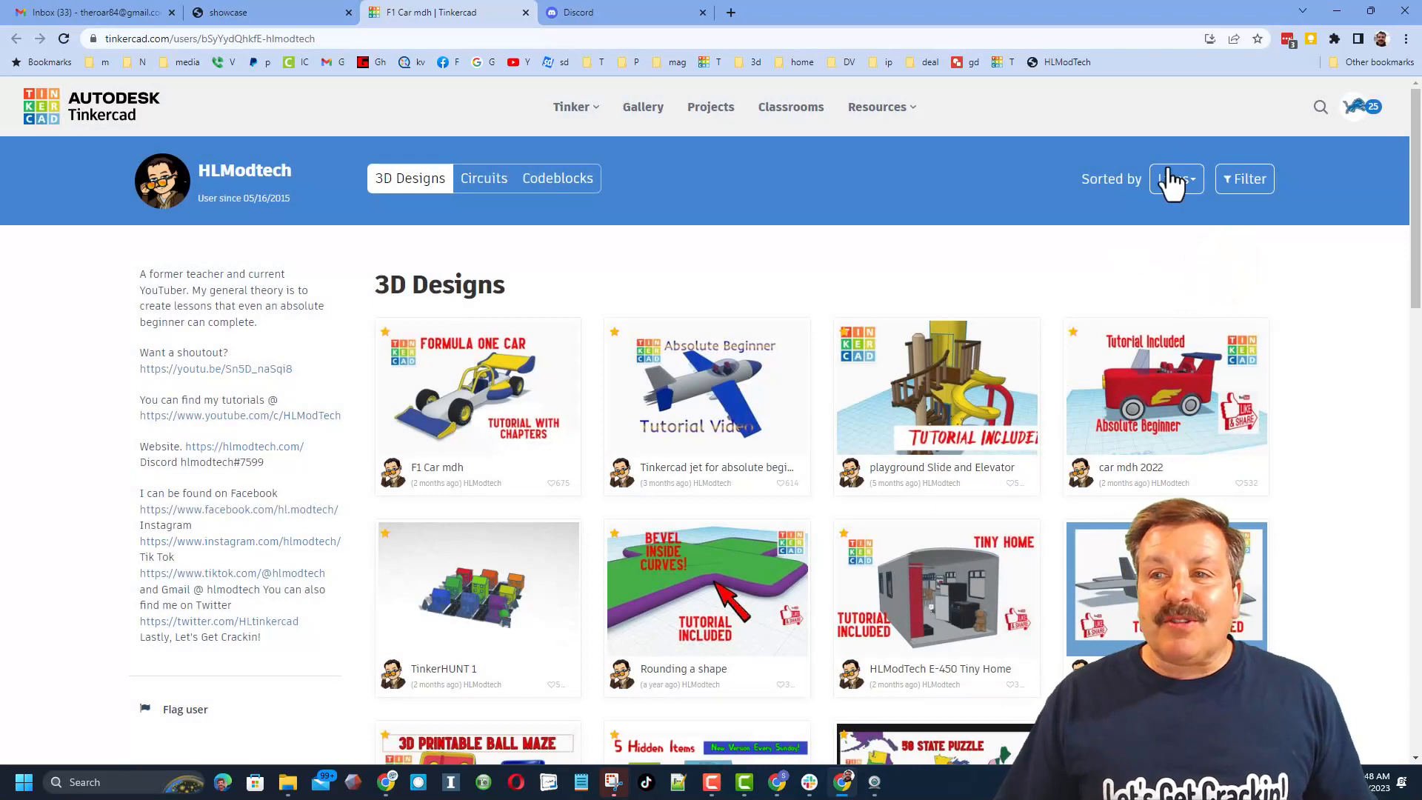
pyautogui.click(1175, 179)
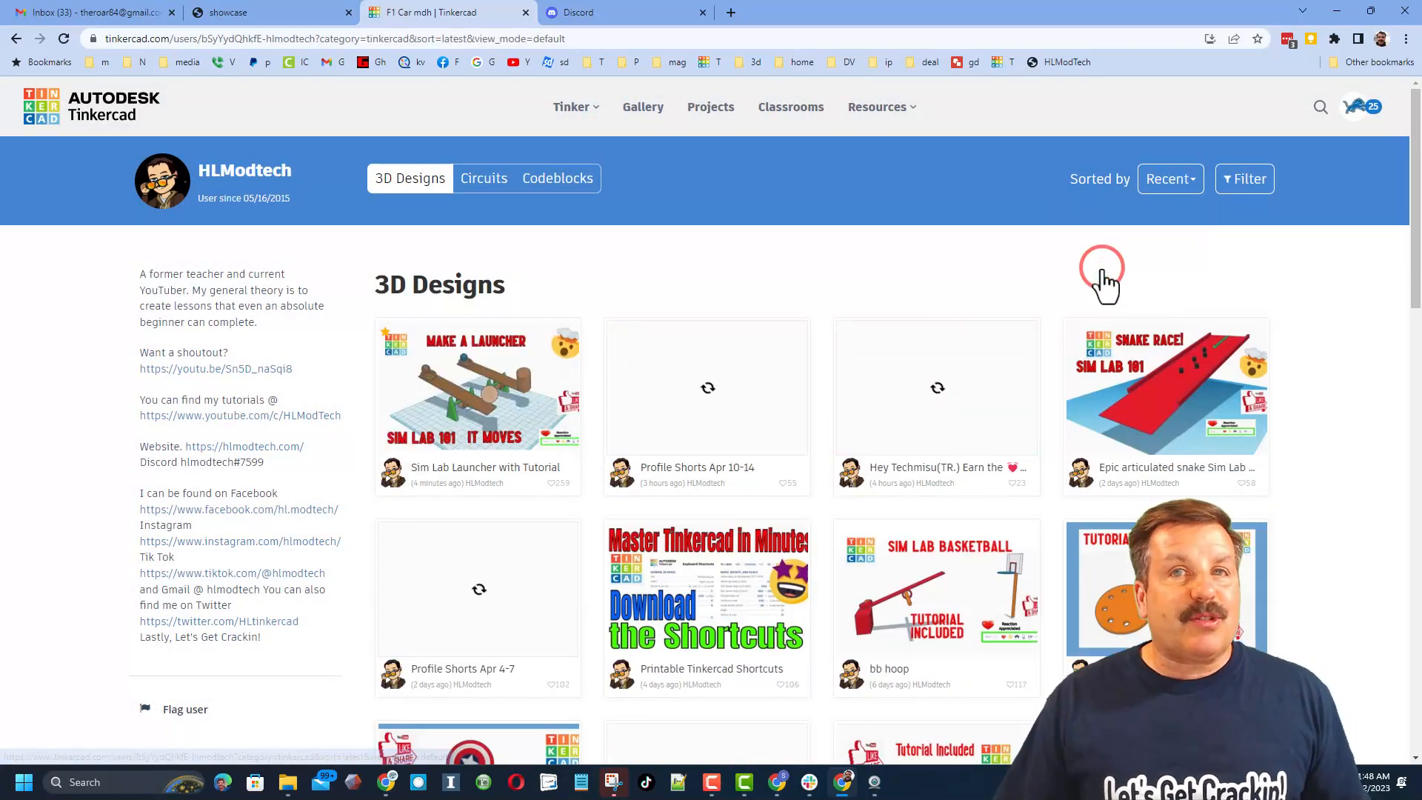
pyautogui.moveTo(789, 420)
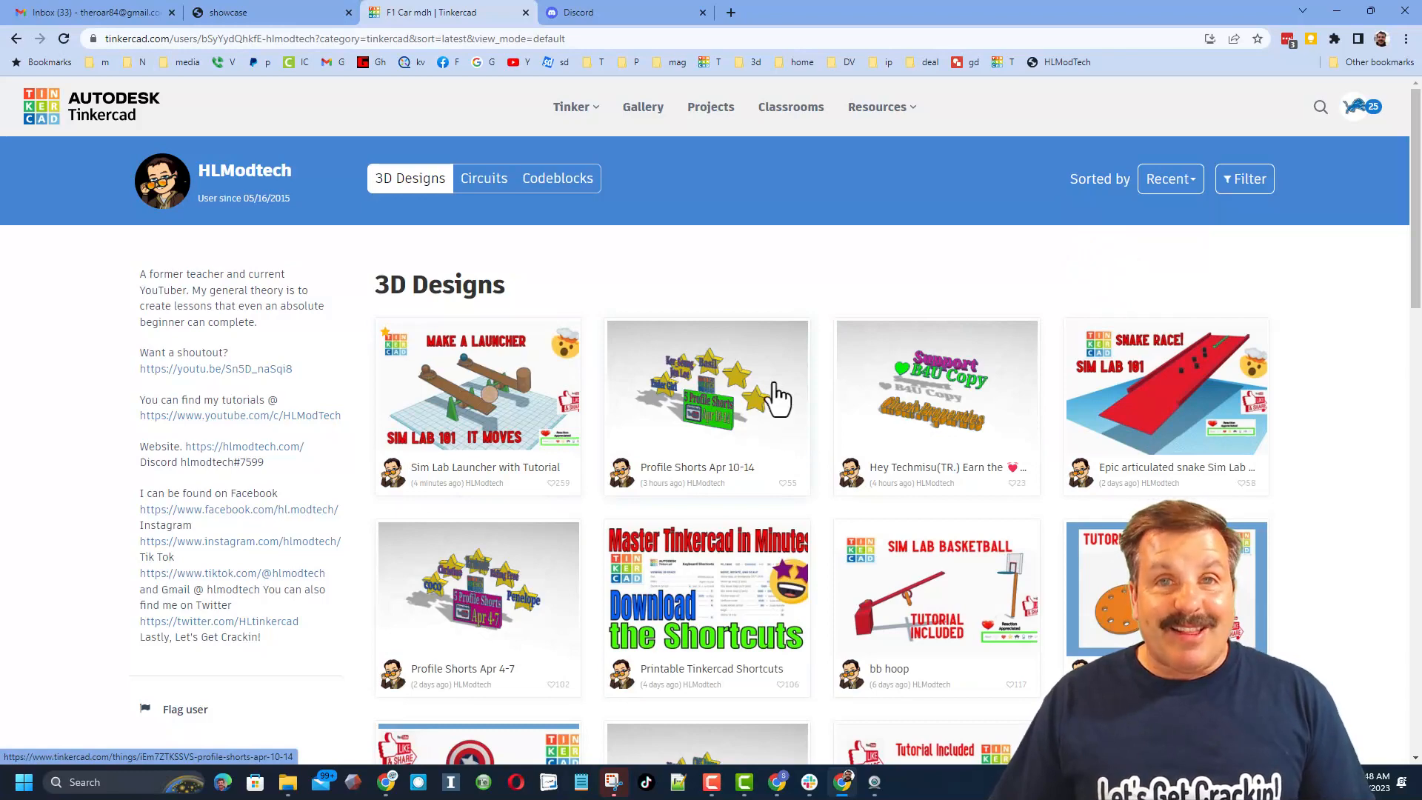
pyautogui.click(643, 107)
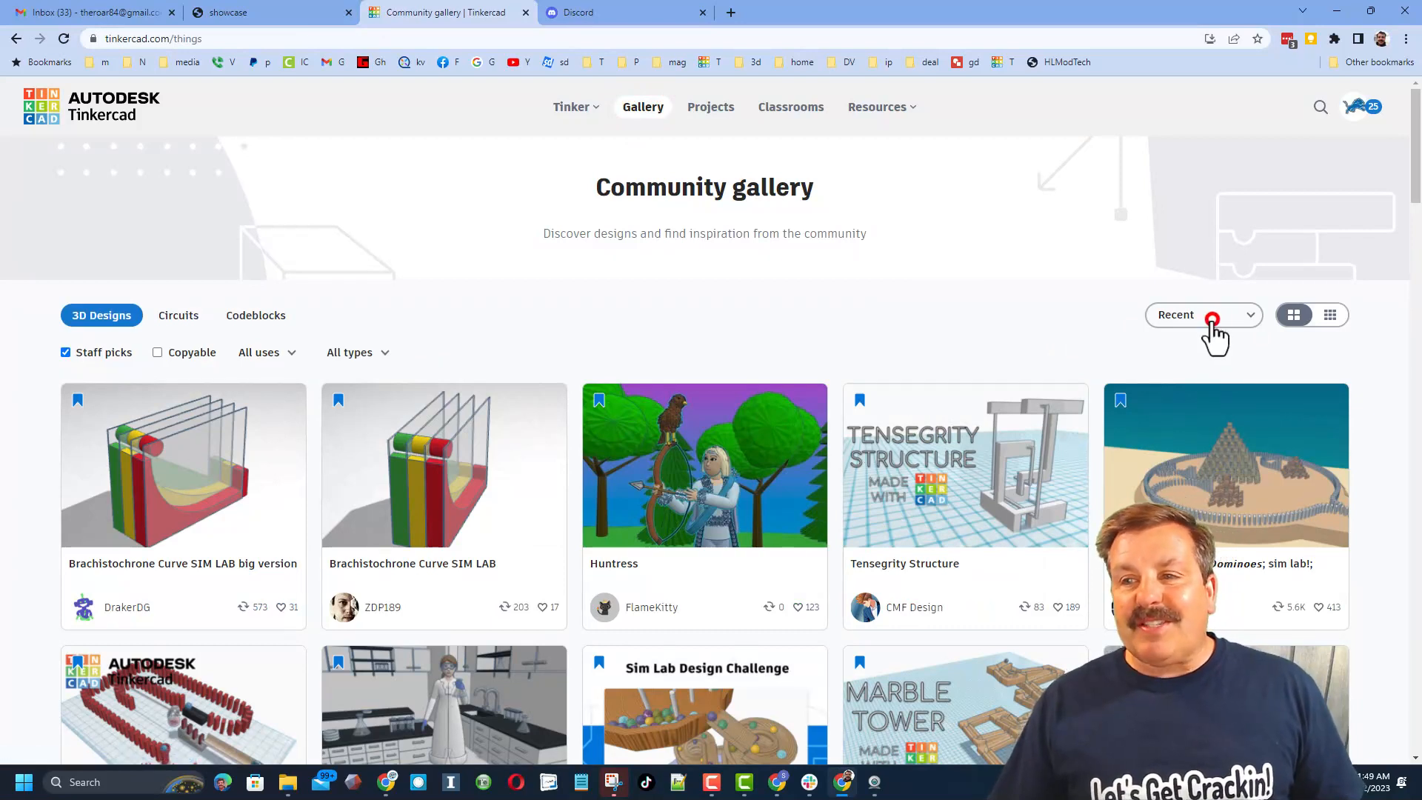
# Step: Sort the gallery by Recent and show the reaction choices for Kitchen (WIP)
pyautogui.click(1203, 314)
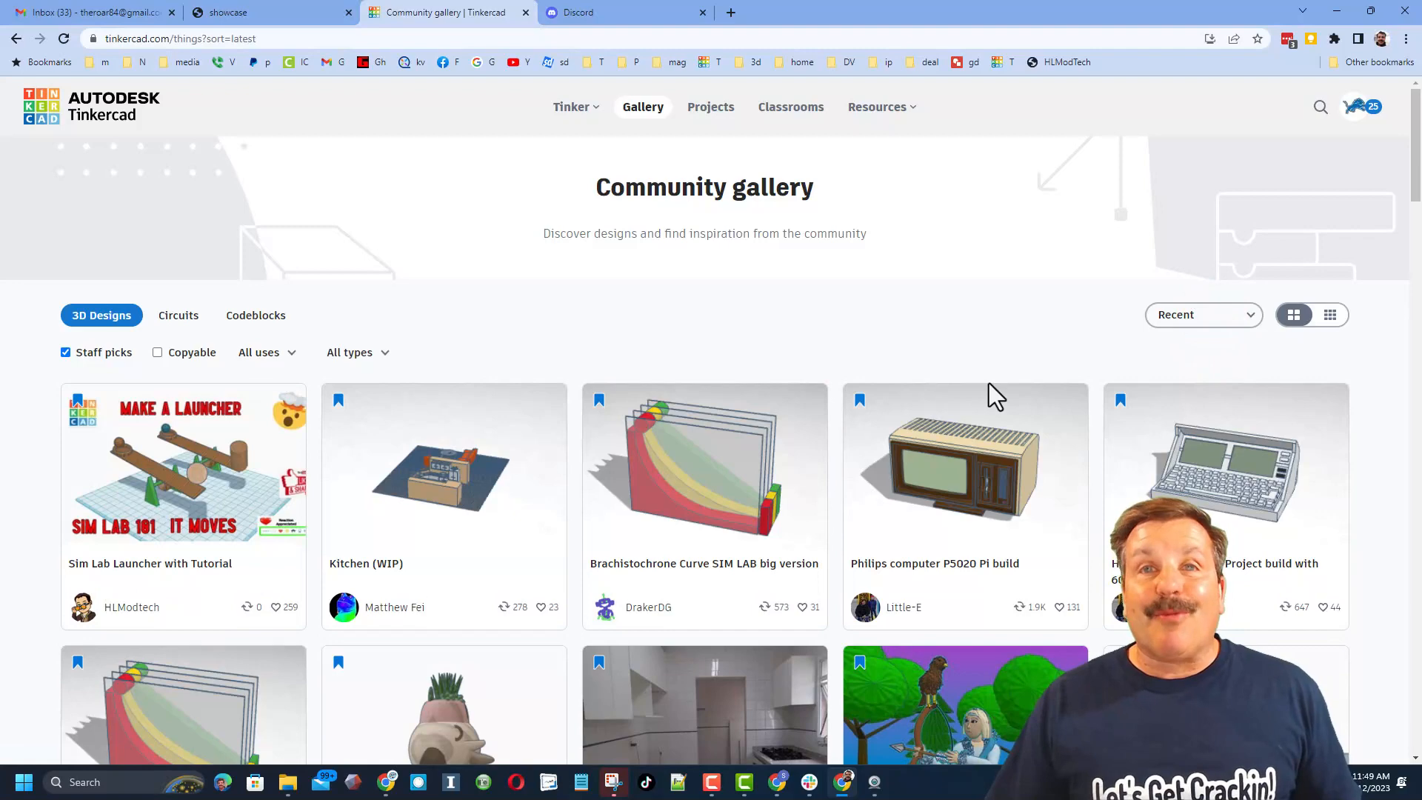
pyautogui.click(443, 462)
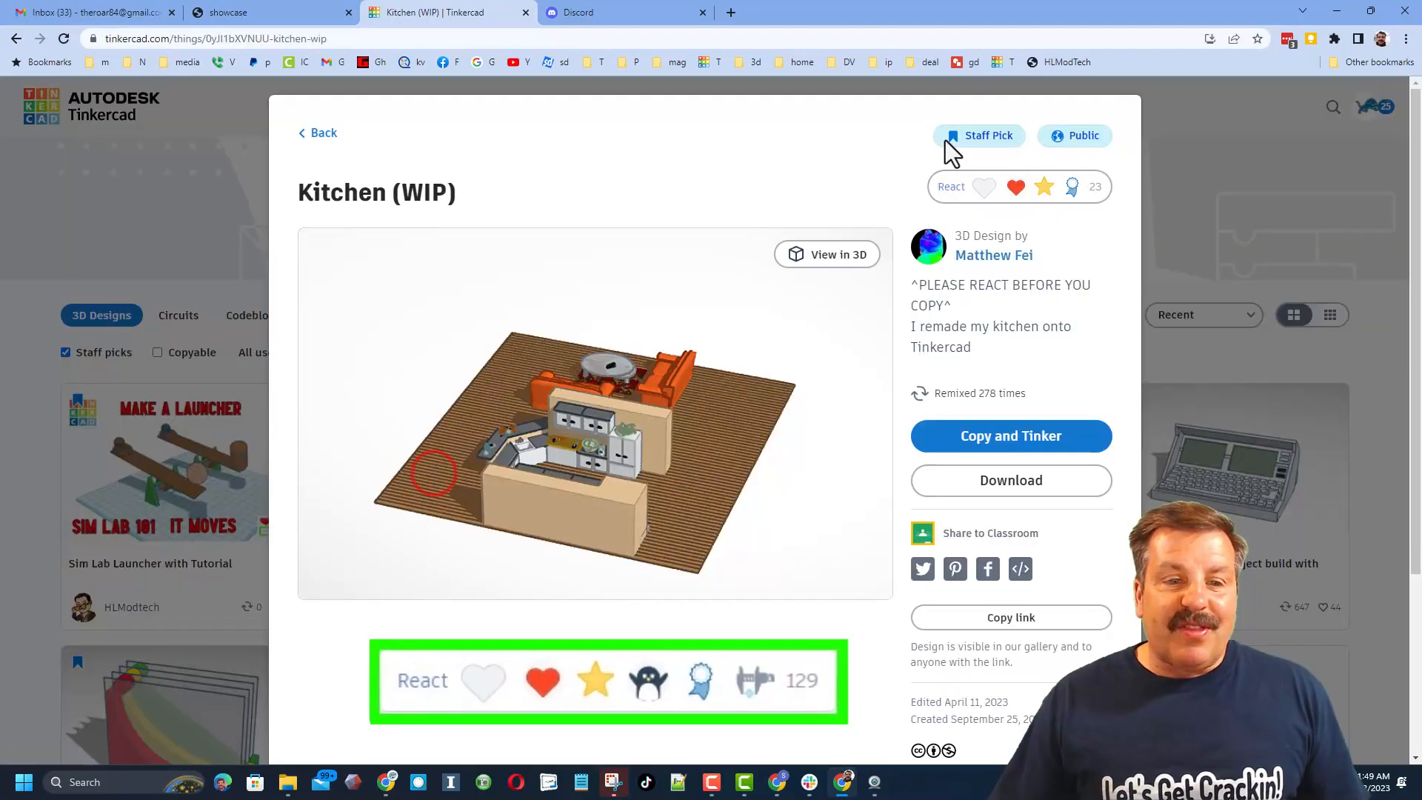
pyautogui.click(951, 187)
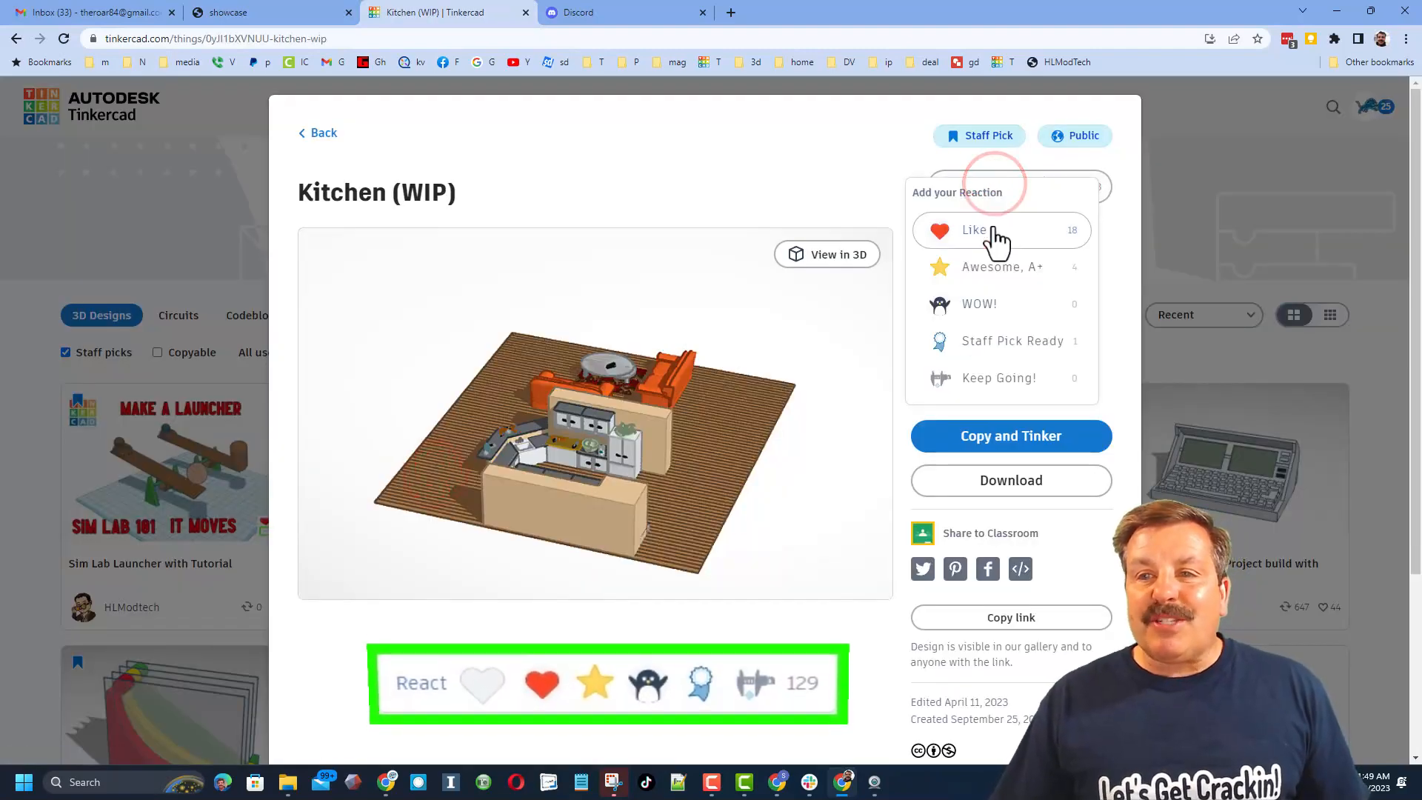